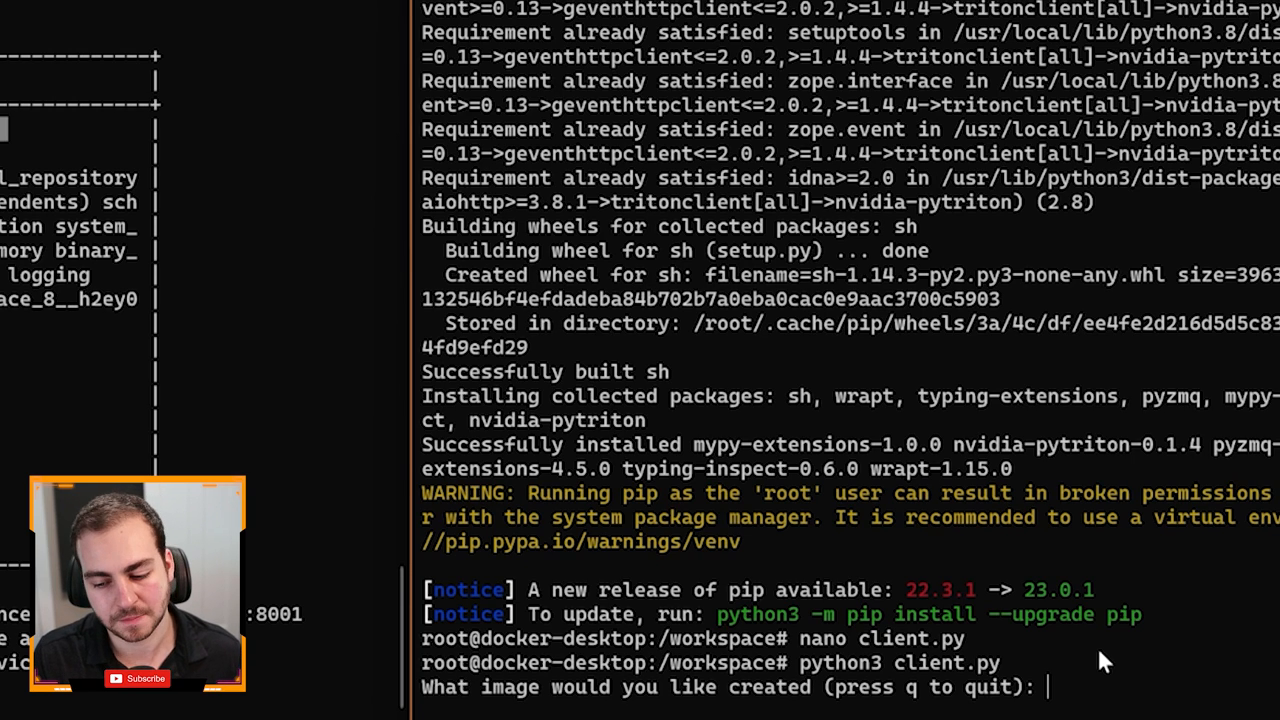
Enter the prompt 'a dog in a park' and name the output file test.png
text(a)
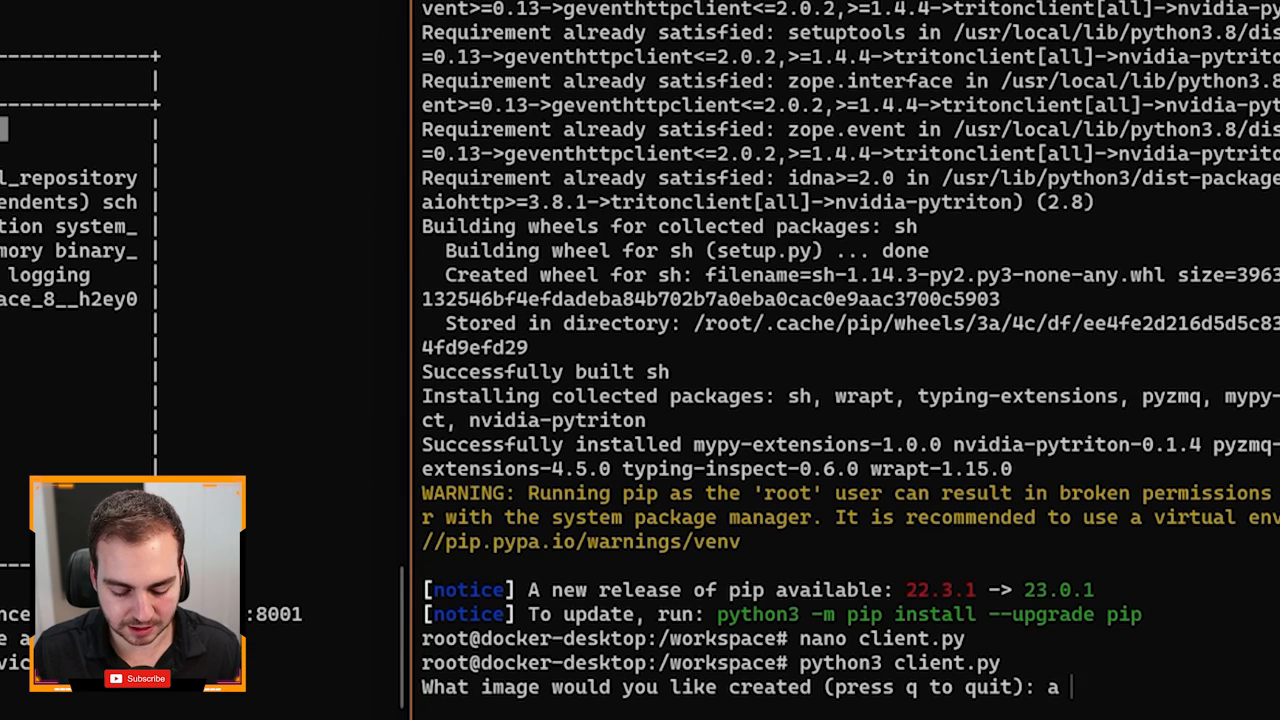
text(dog in a park)
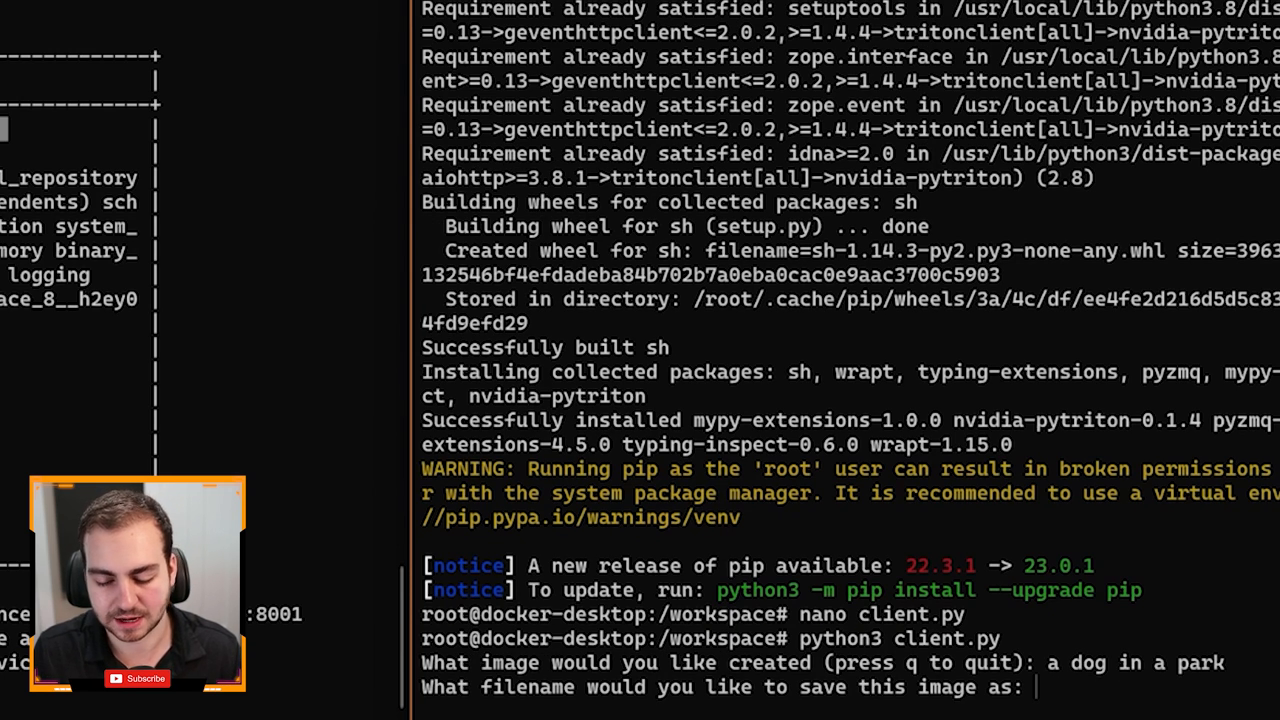
text(t)
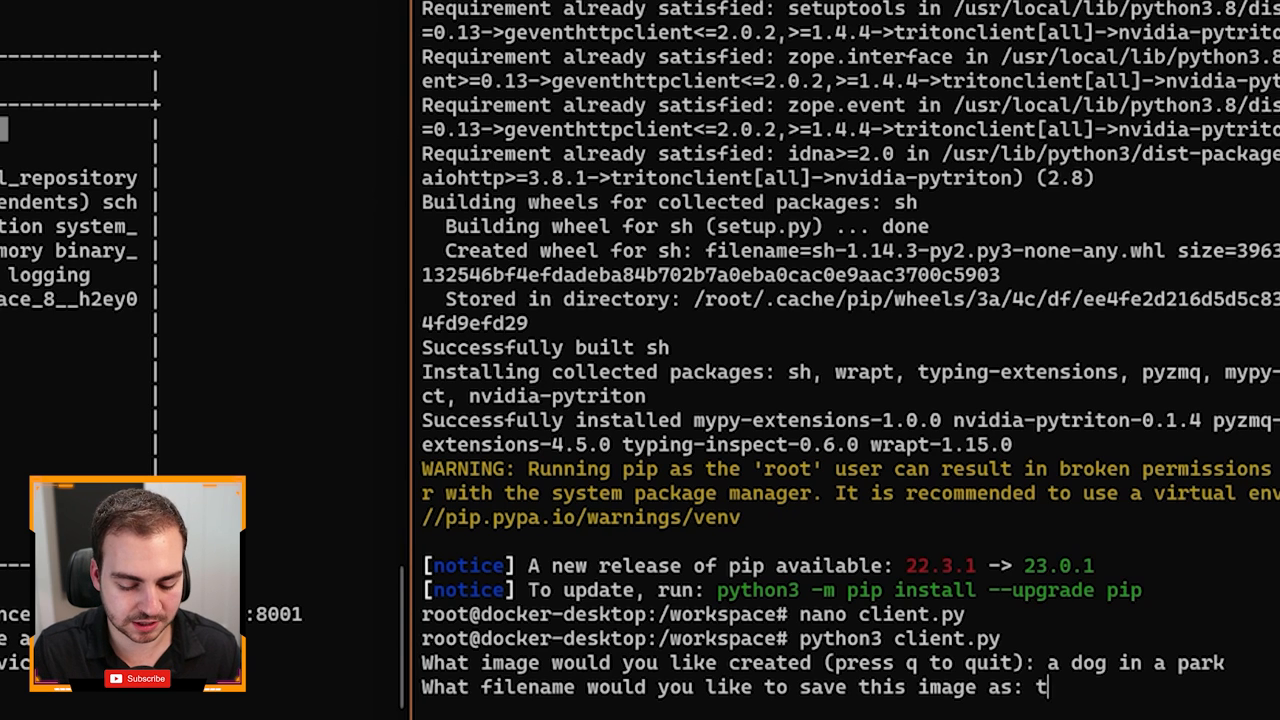
text(est.png)
text(a)
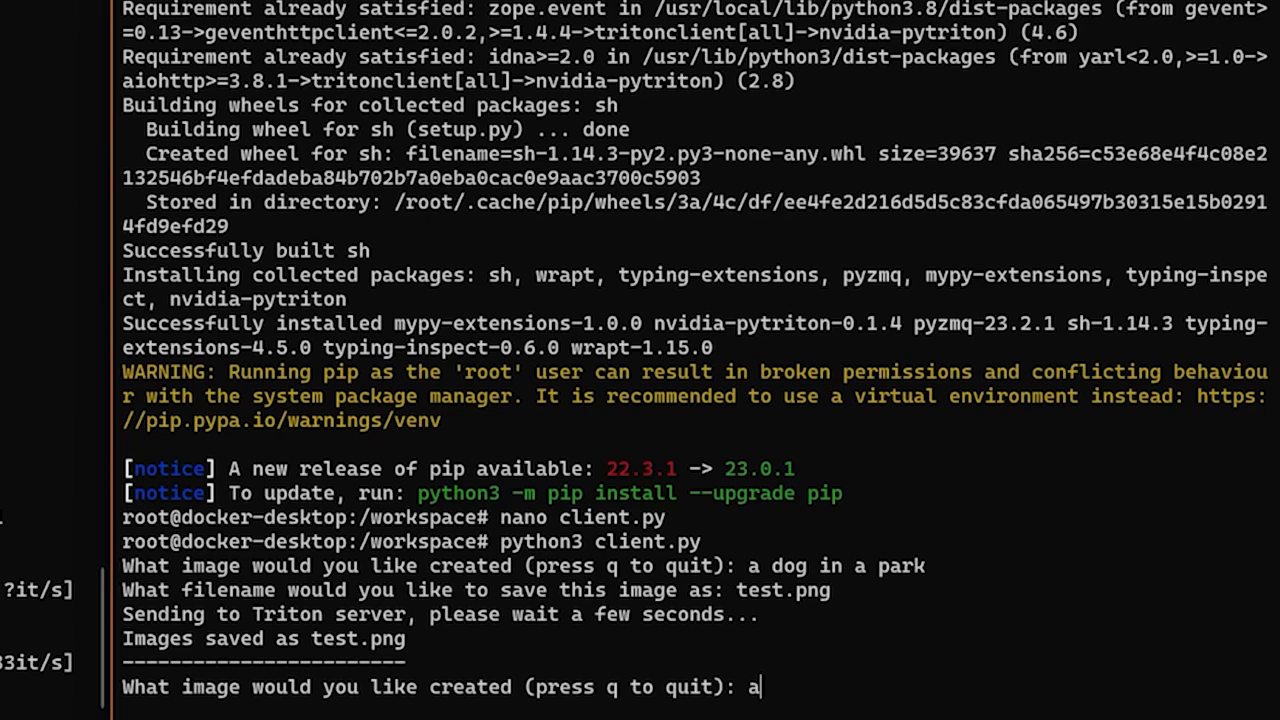
Enter the prompt 'an alien riding a horse in a dessert' and name the output alien.png
text(n alien riding a horse)
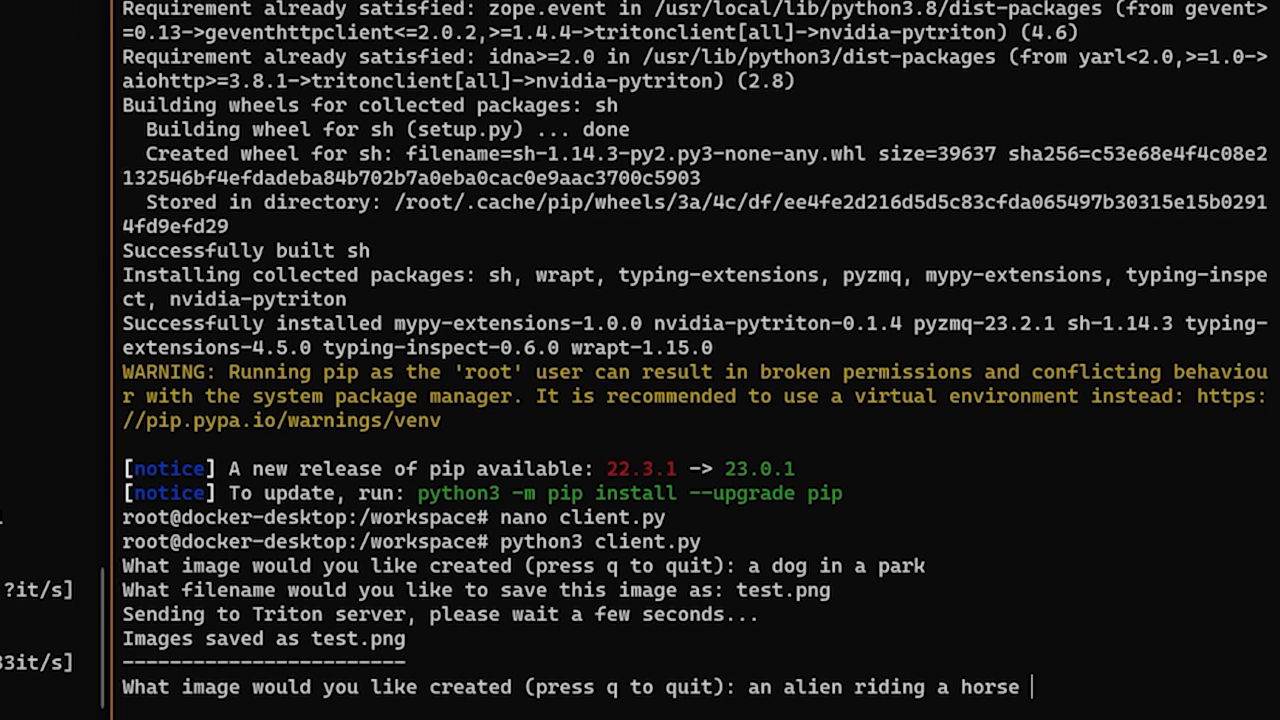
text(in a dessert)
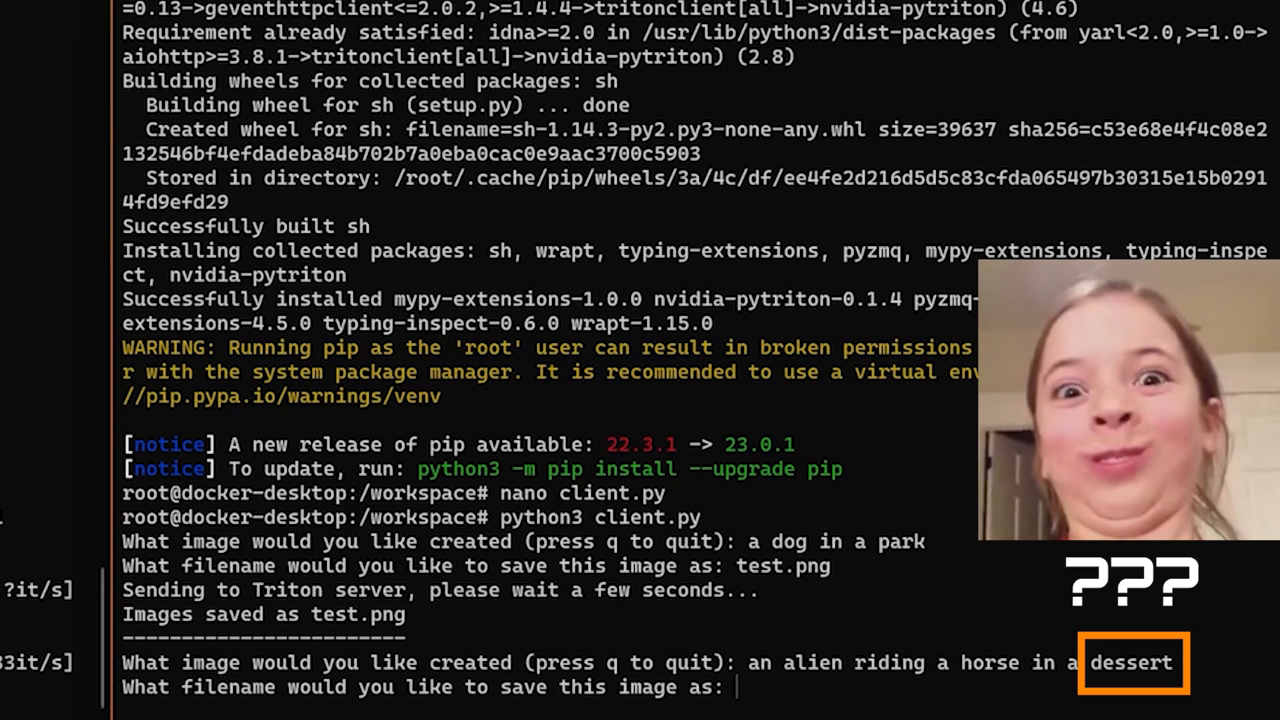
text(alien.ong)
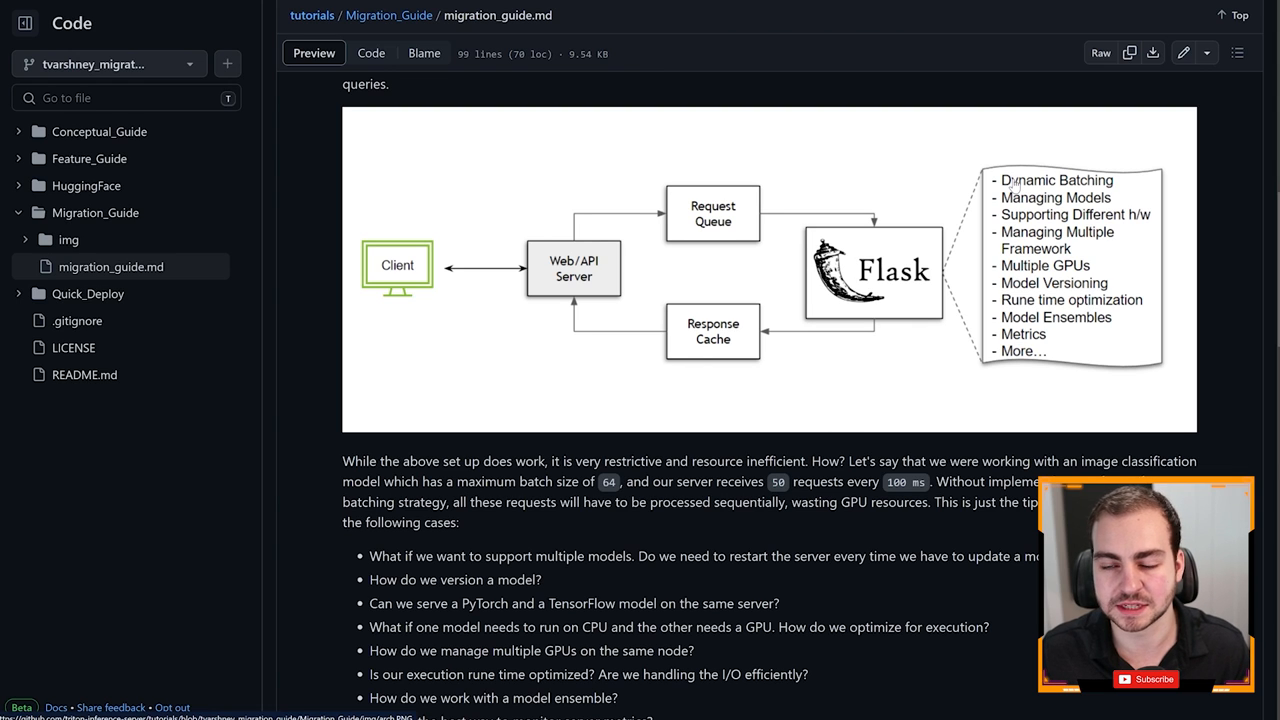
mouse_move(1008, 188)
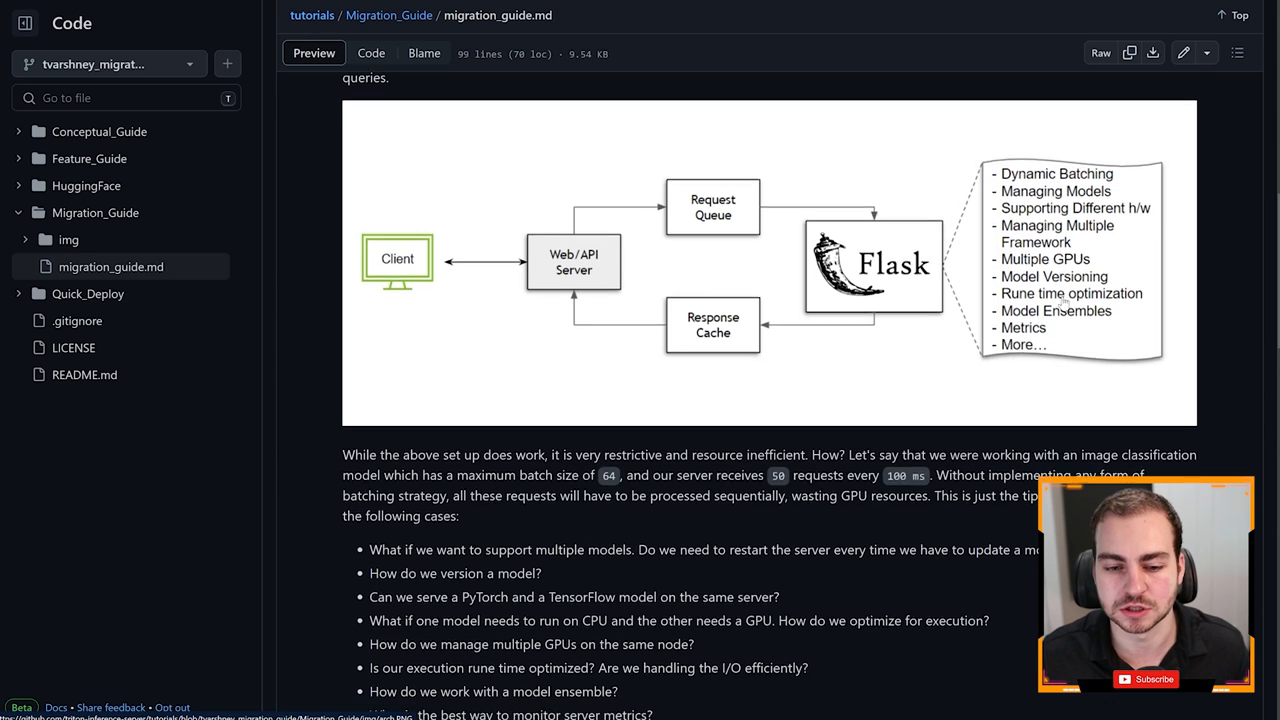
Scroll the migration guide down to the Flask serving diagram and its limitations
scroll(down, 3)
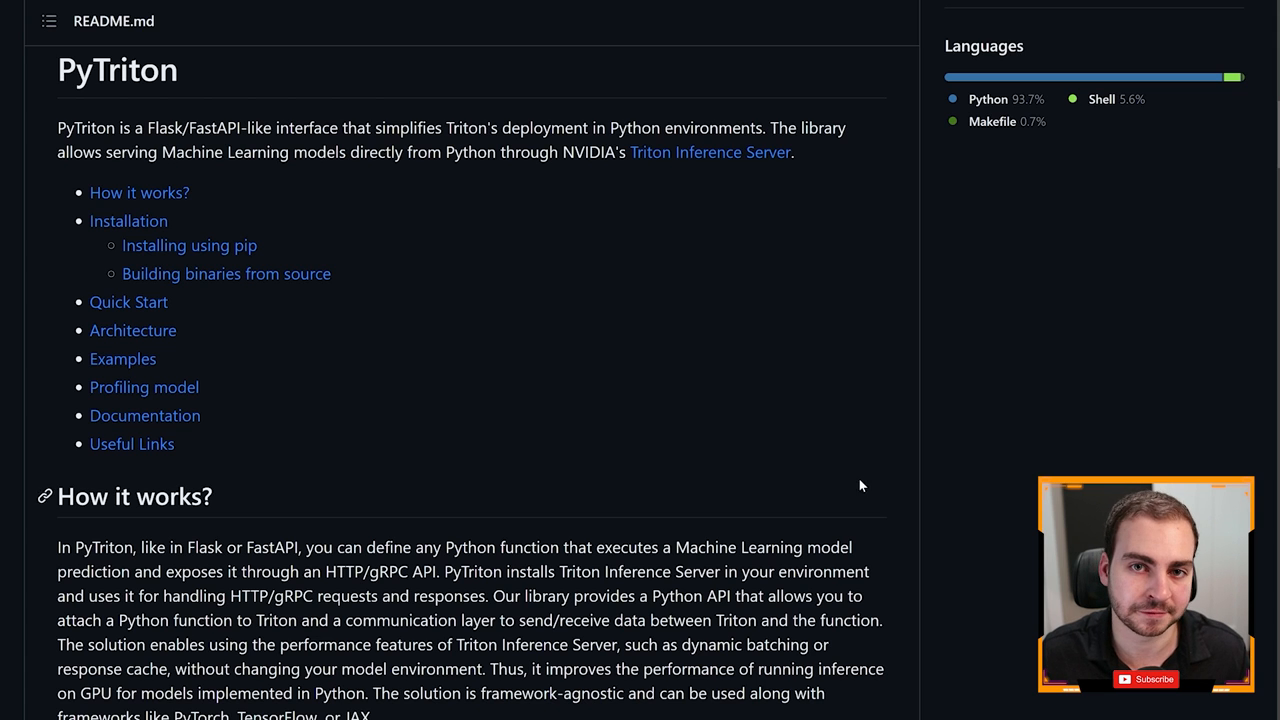
Scroll the PyTriton README down to the 'How it works?' section
scroll(down, 3)
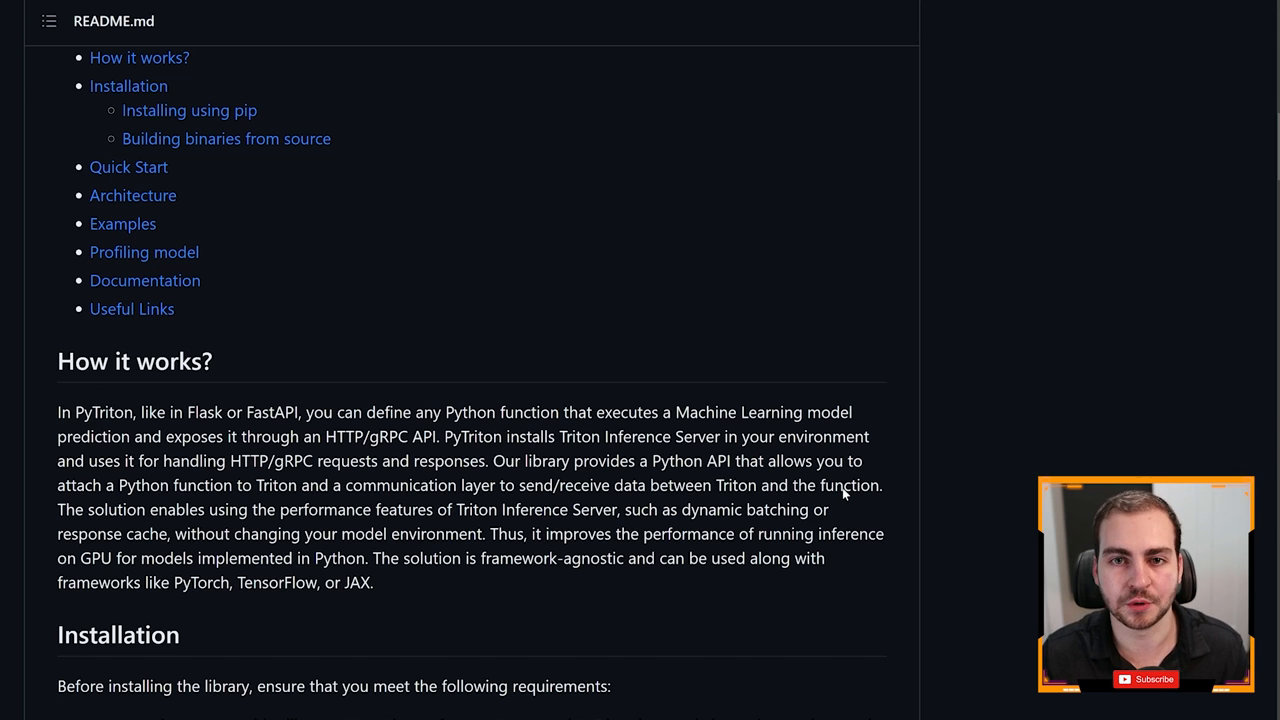
mouse_move(1098, 202)
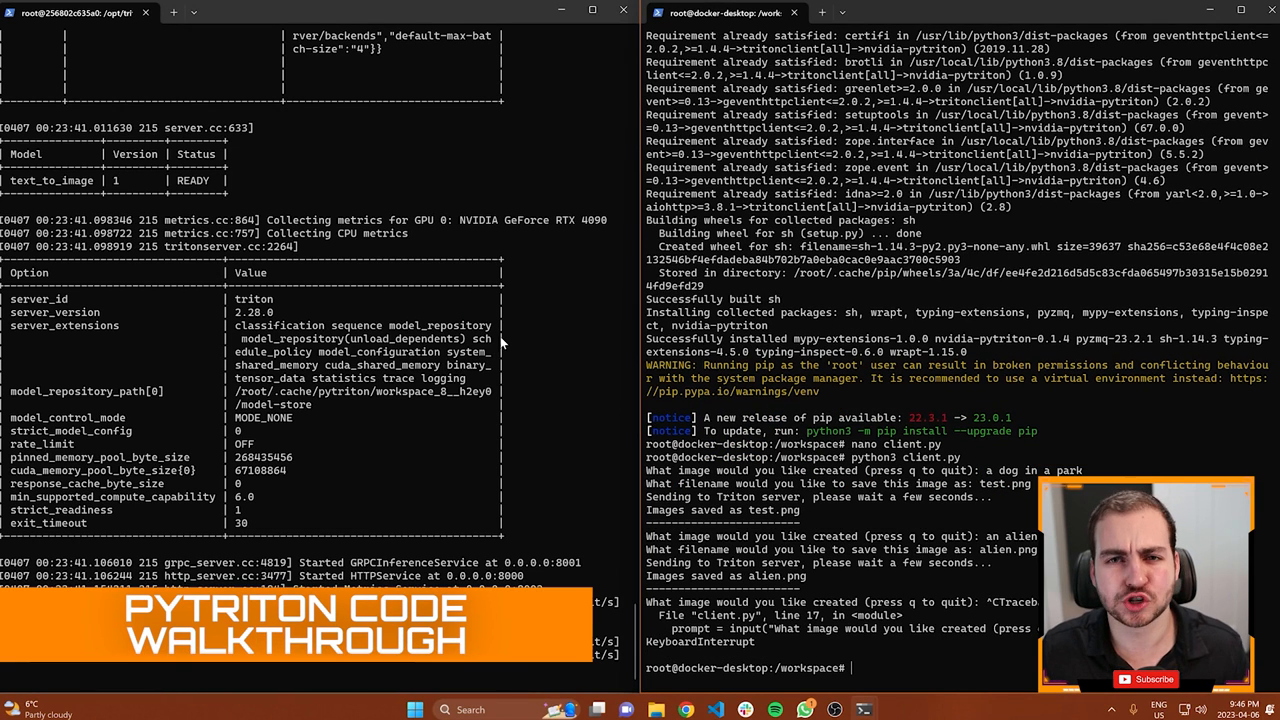
mouse_move(716, 710)
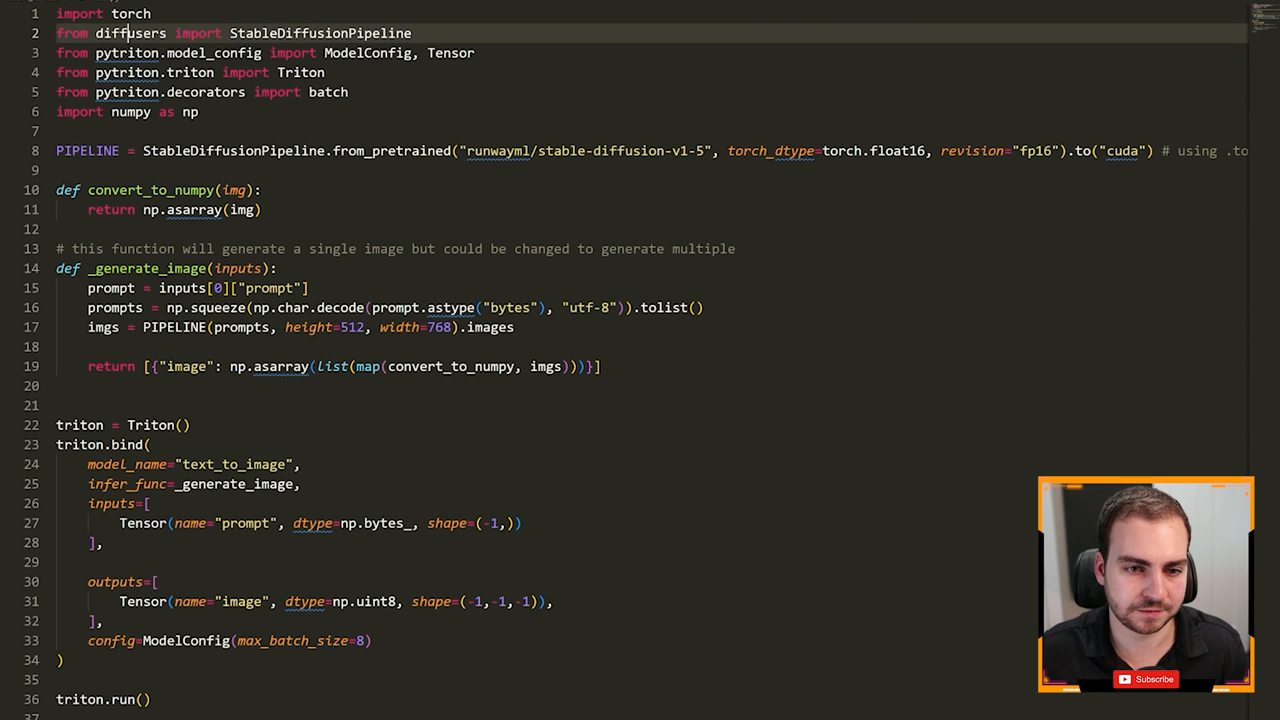
double_click(320, 32)
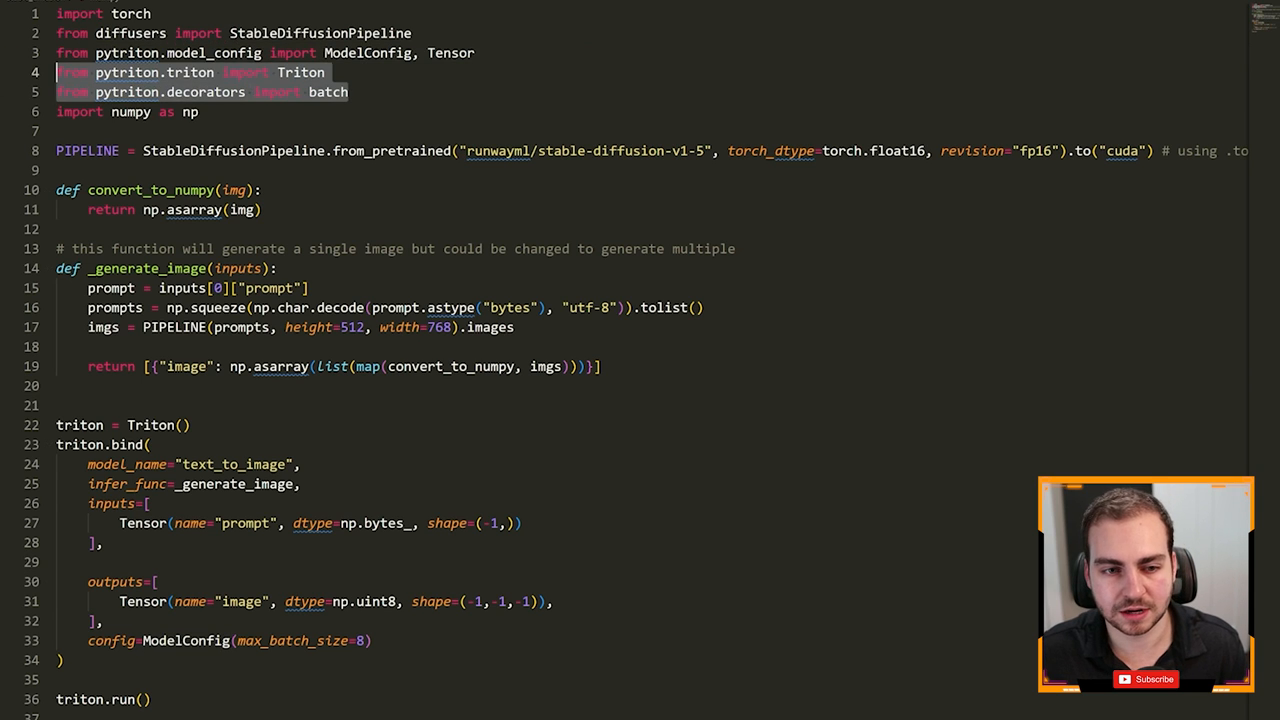
scroll(down, 3)
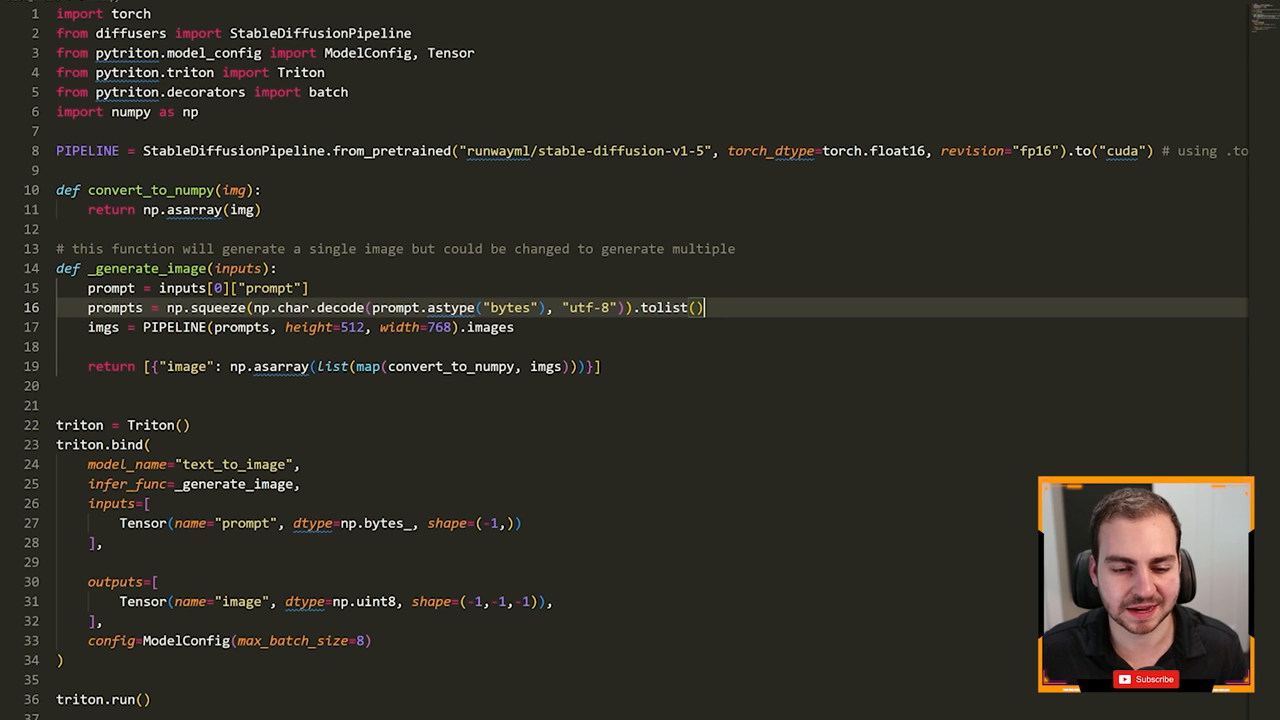
scroll(down, 3)
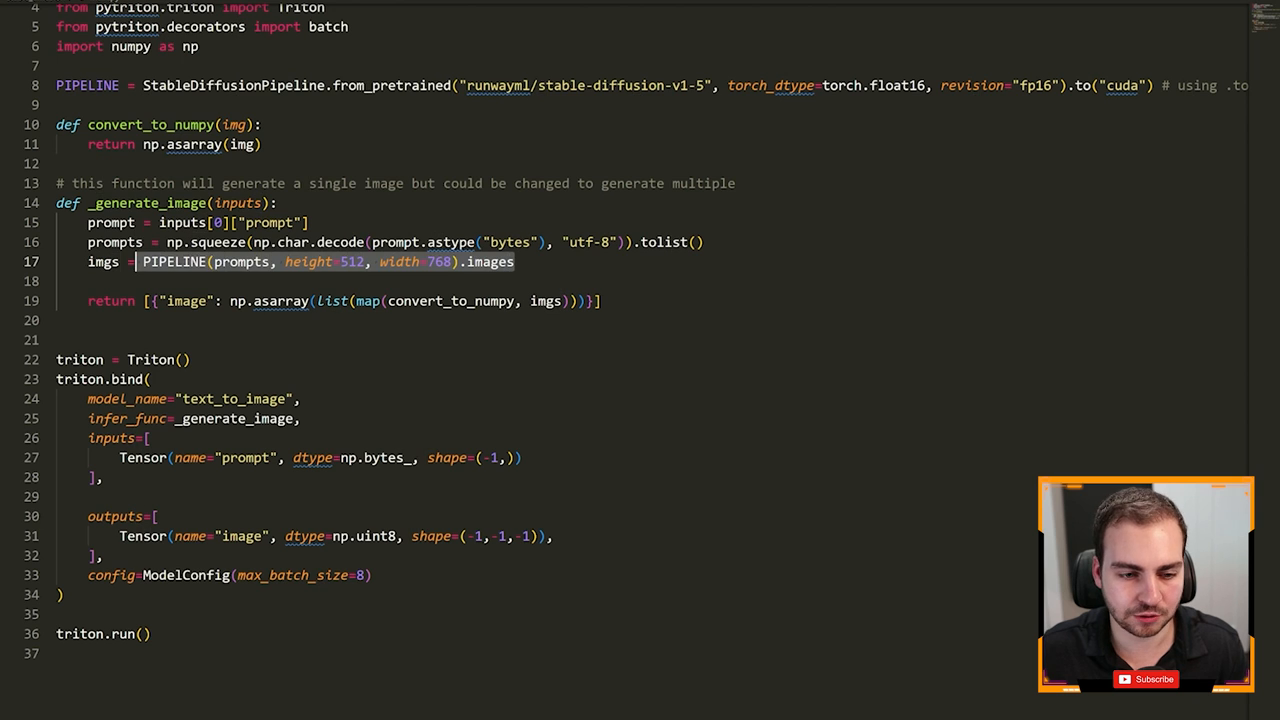
scroll(down, 3)
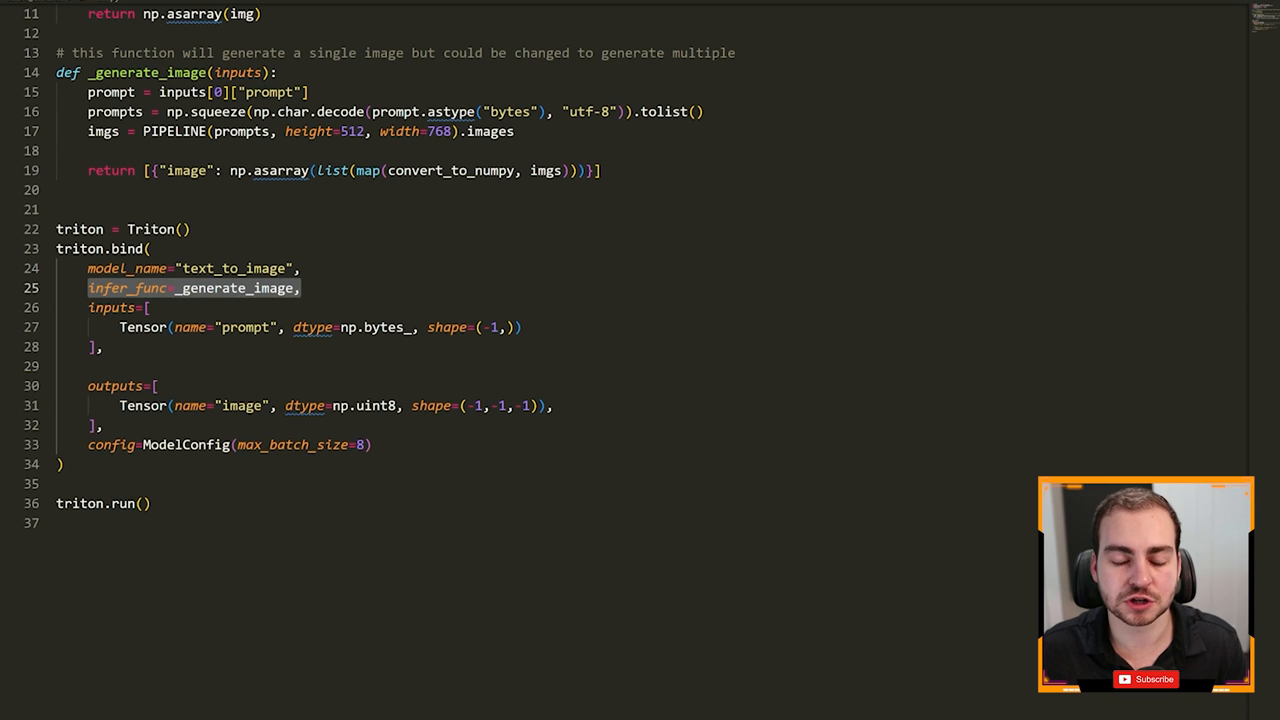
scroll(down, 3)
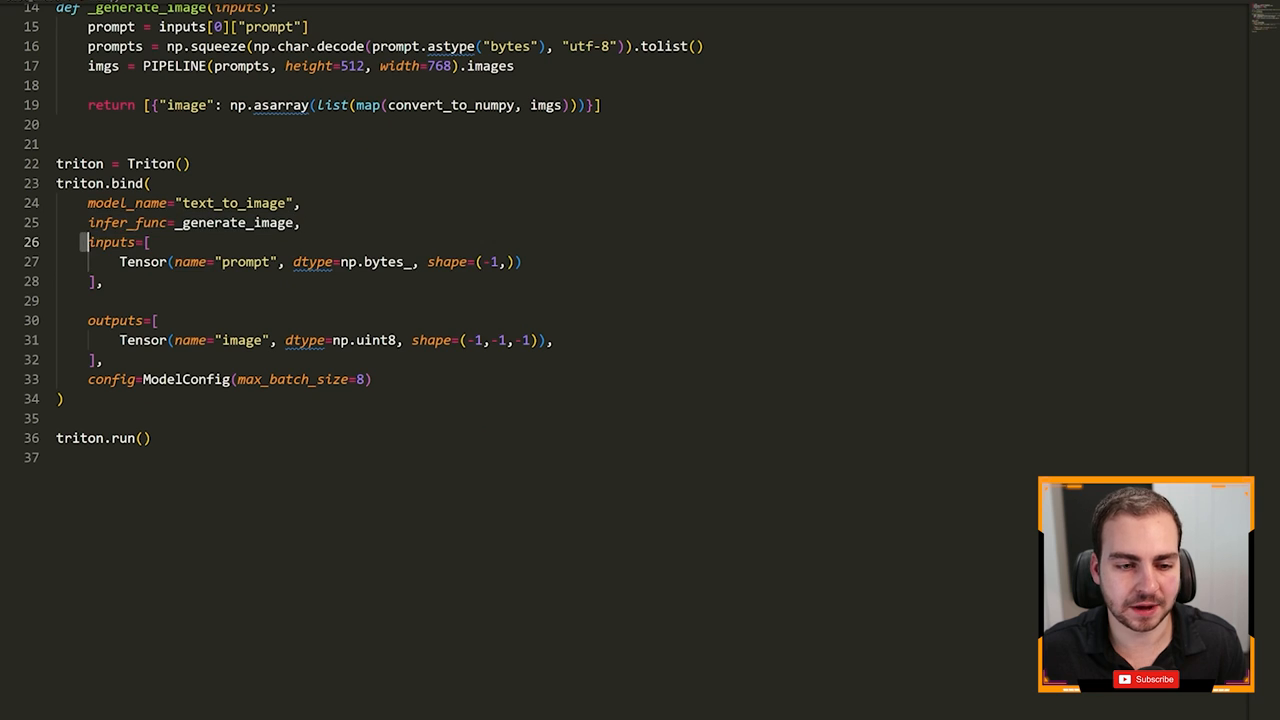
drag(88, 320, 104, 360)
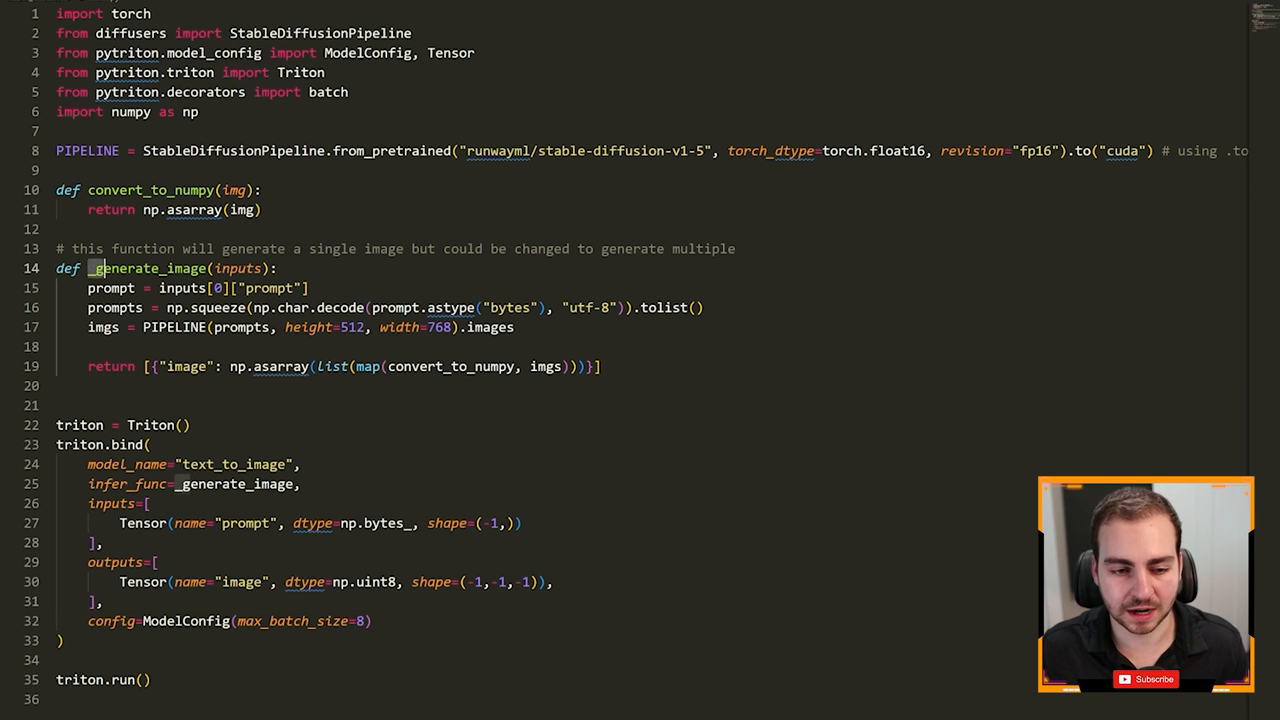
double_click(150, 268)
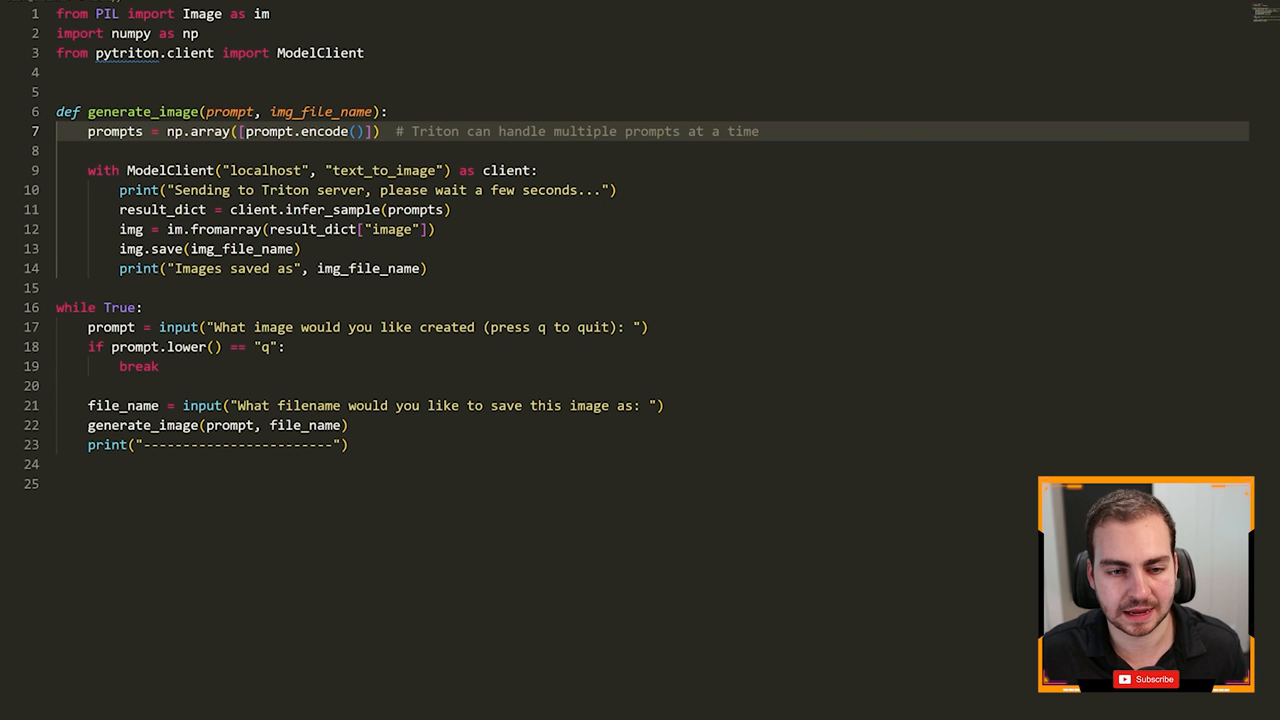
Highlight the prompts variable and the localhost server address in client.py
double_click(304, 132)
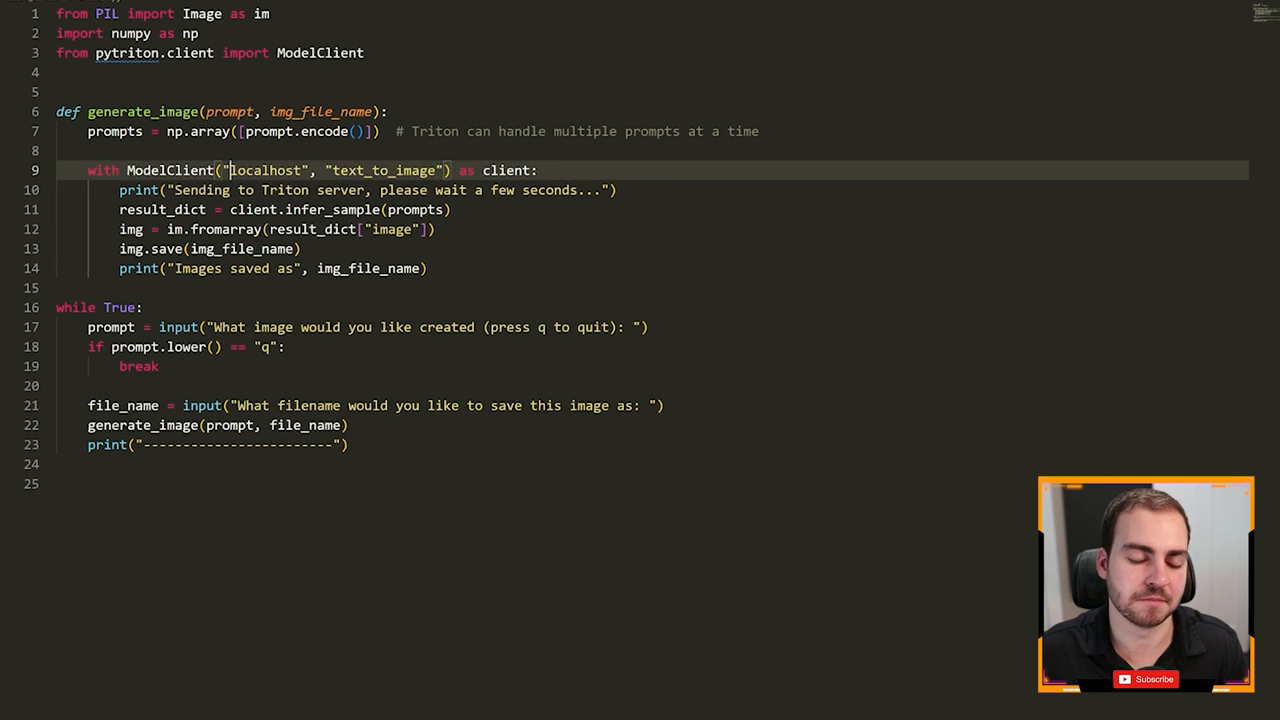
double_click(384, 170)
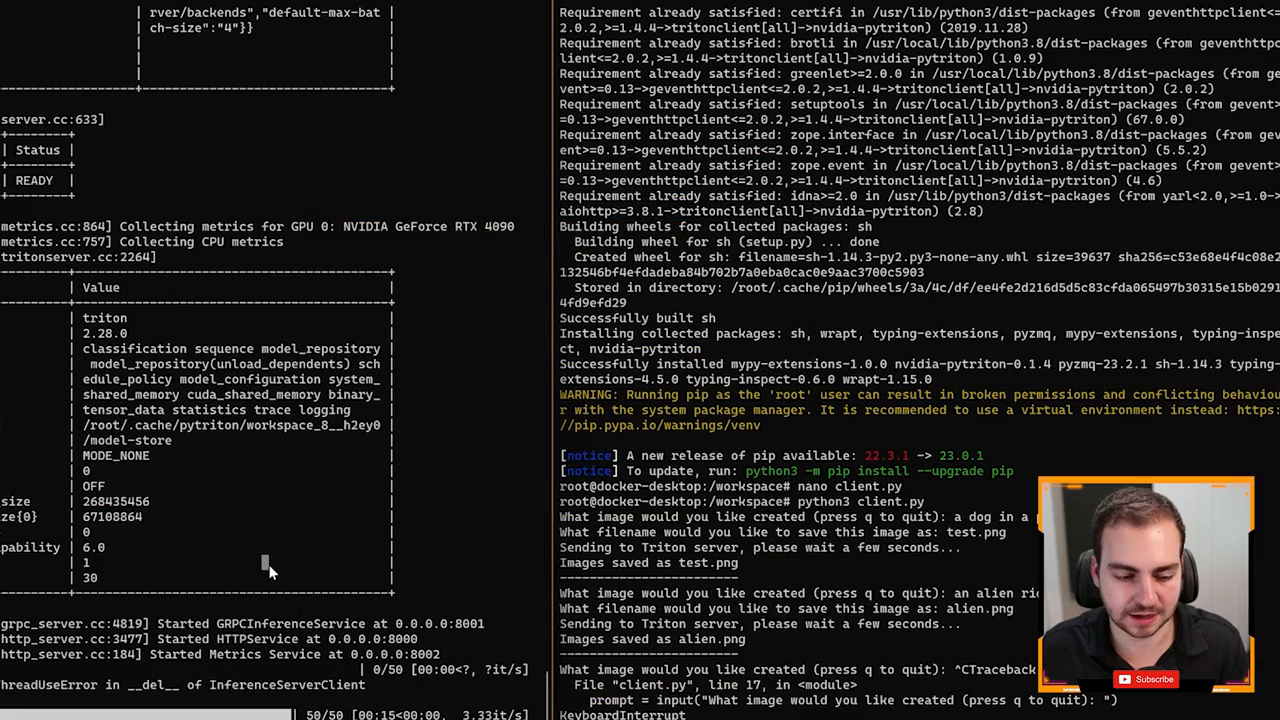
mouse_move(318, 524)
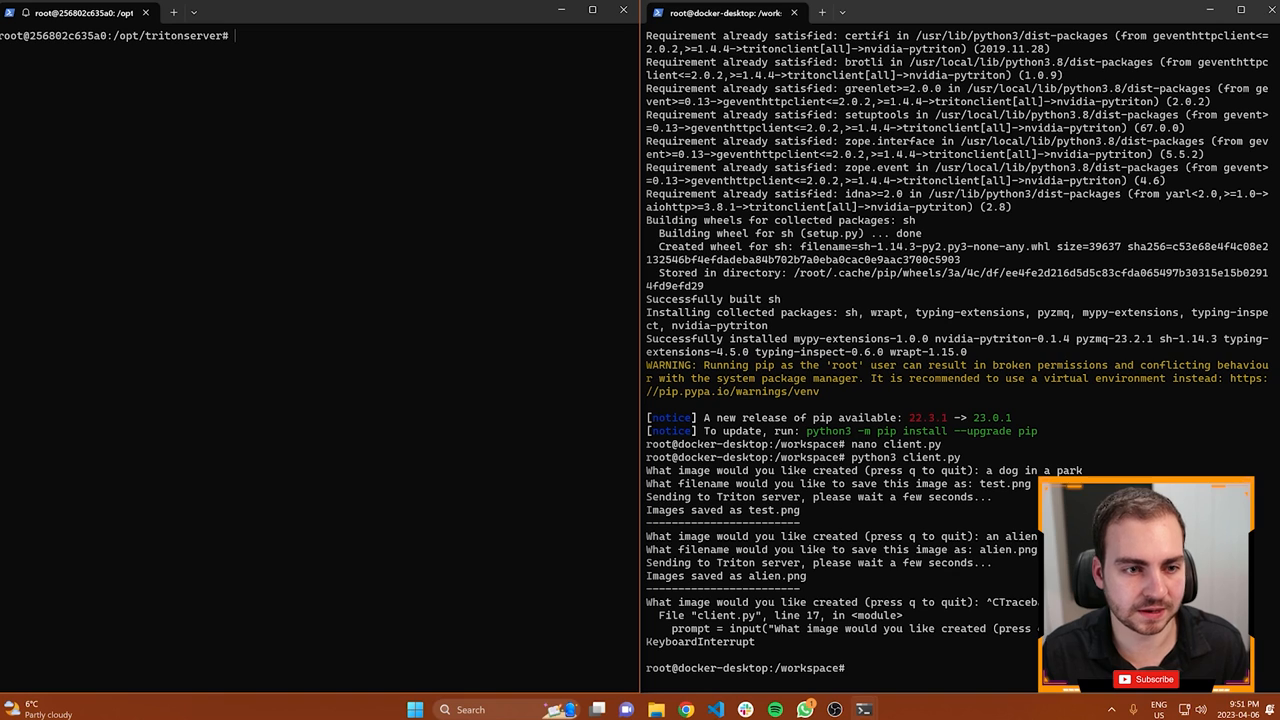
Start server.py in the left pane and client.py in the right pane
text(python3 server.py)
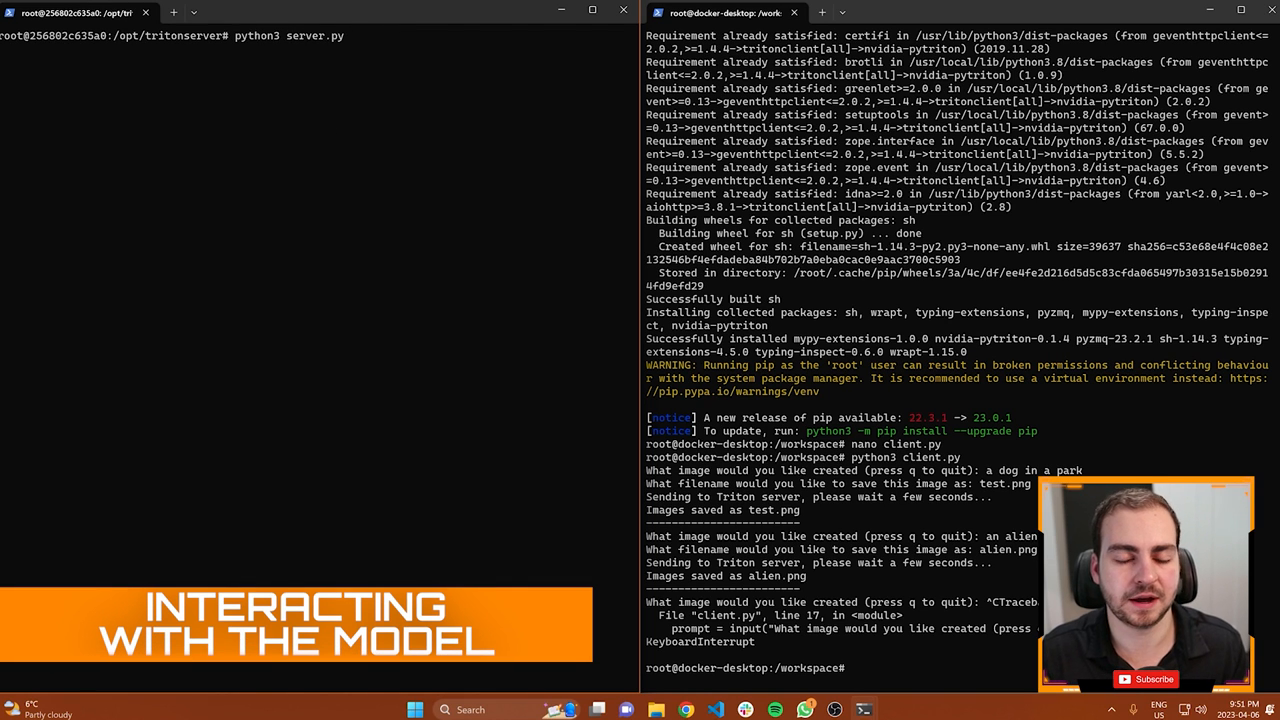
text(client.py)
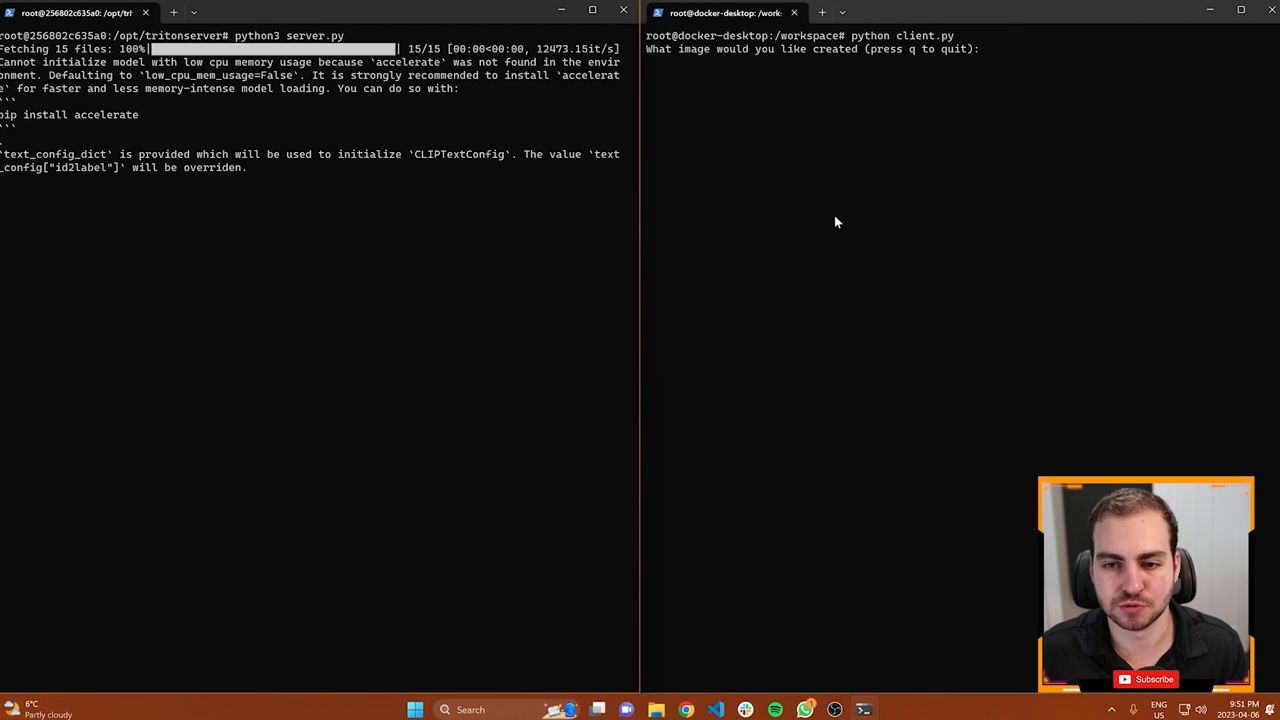
mouse_move(924, 142)
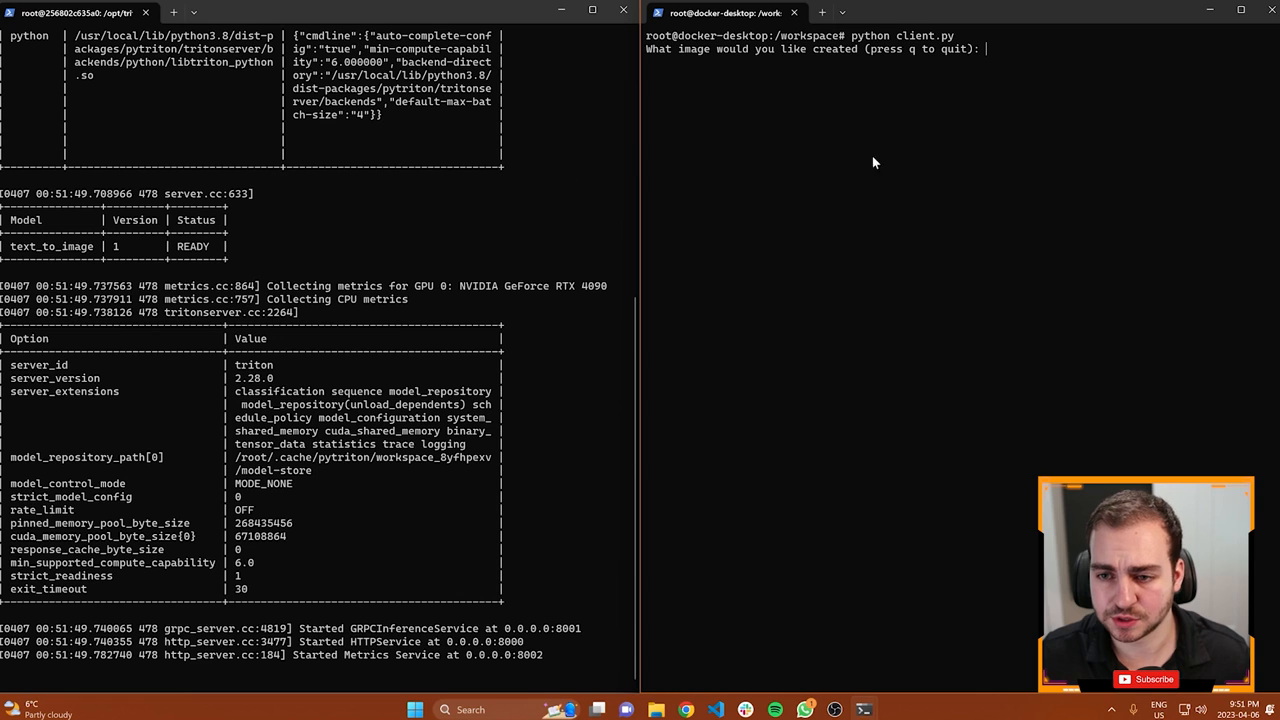
mouse_move(810, 122)
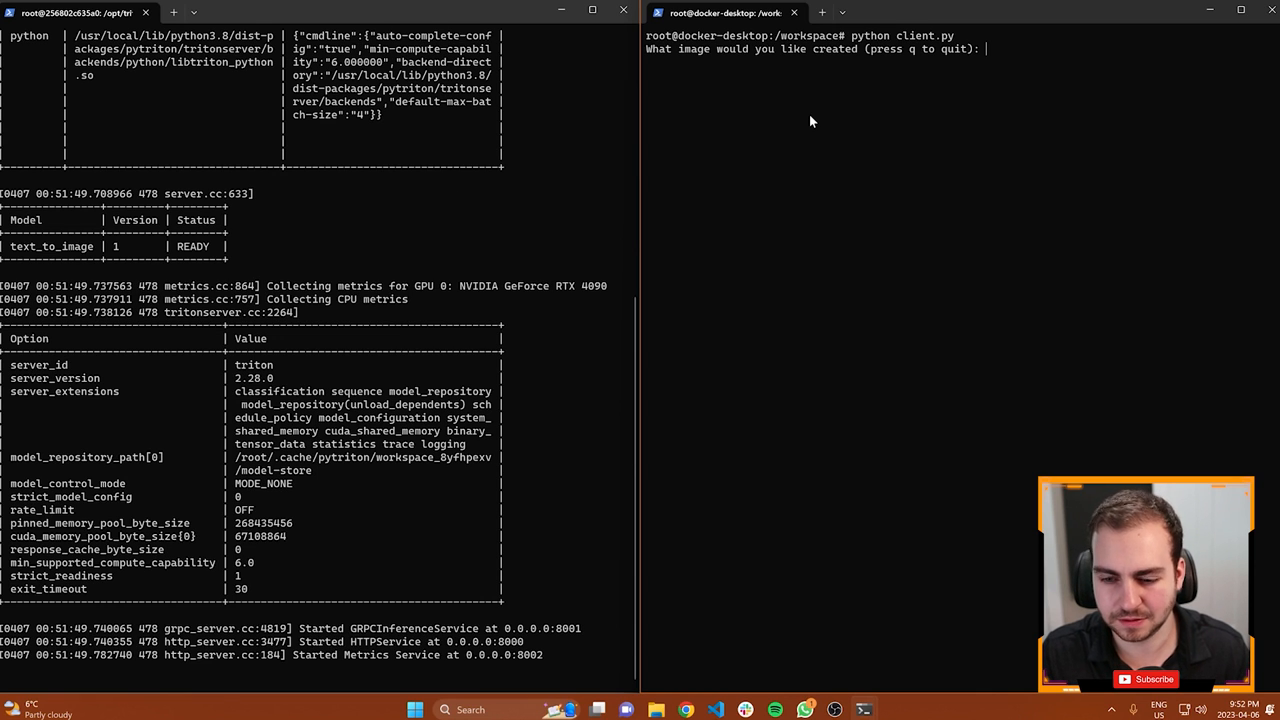
Enter the snail-attacking-a-pig-riding-a-cat prompt and name the output pig.png
text(a snail attacking)
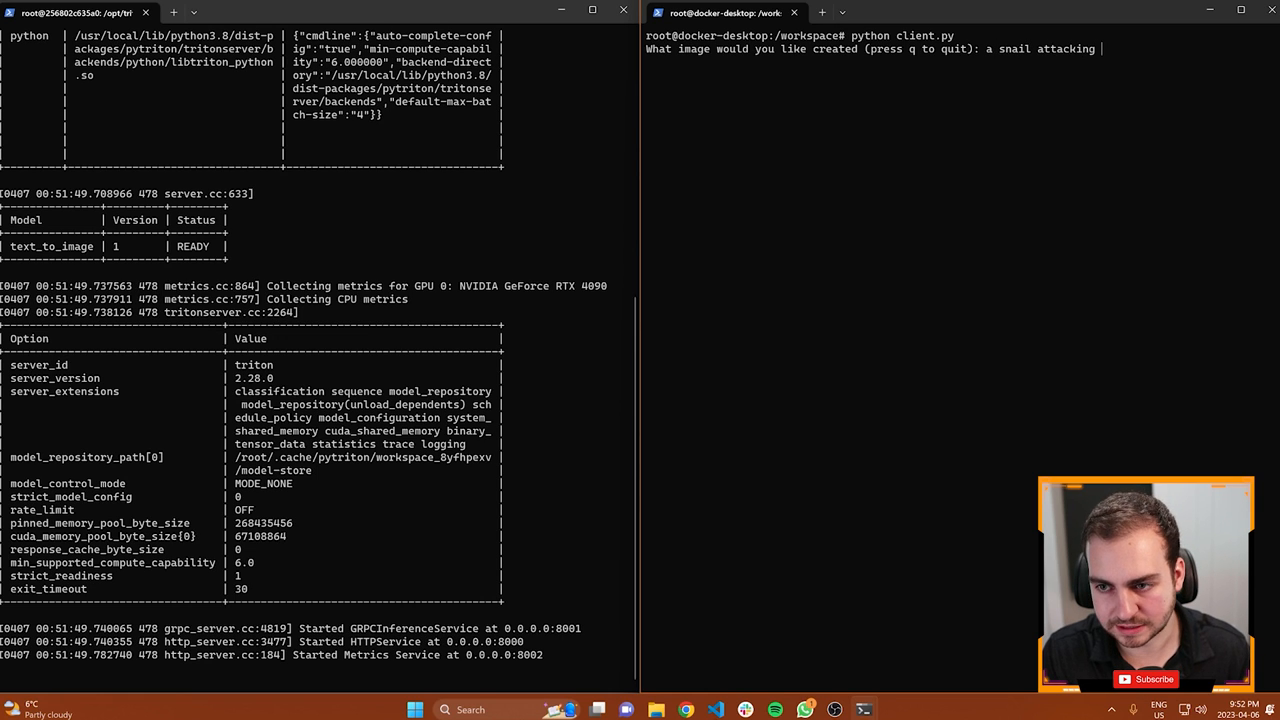
text(a pig that is riding a cat)
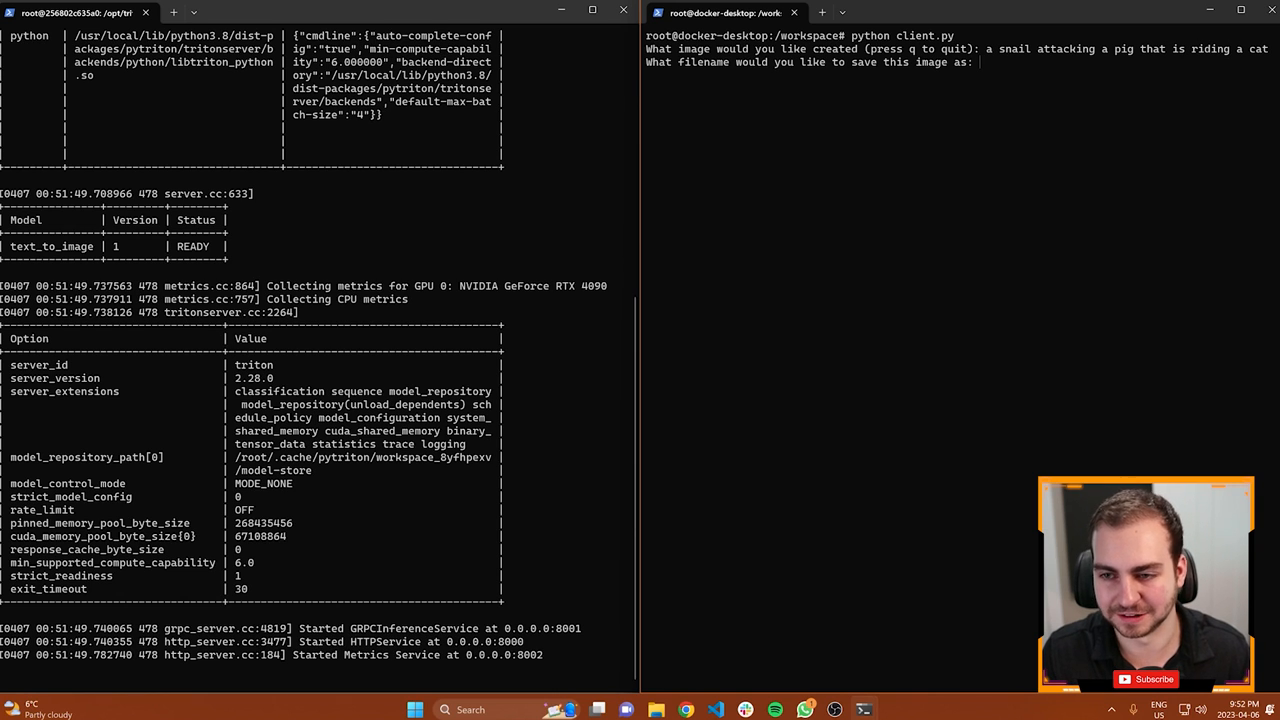
text(pig.png)
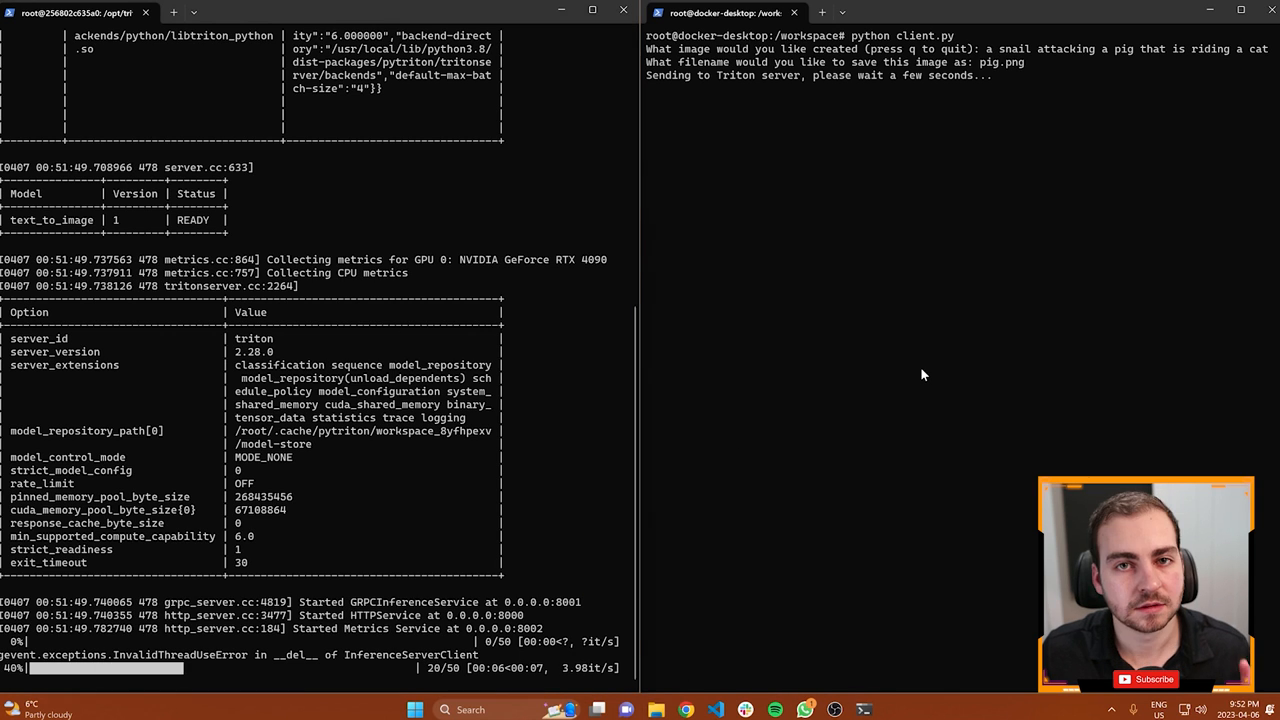
mouse_move(764, 510)
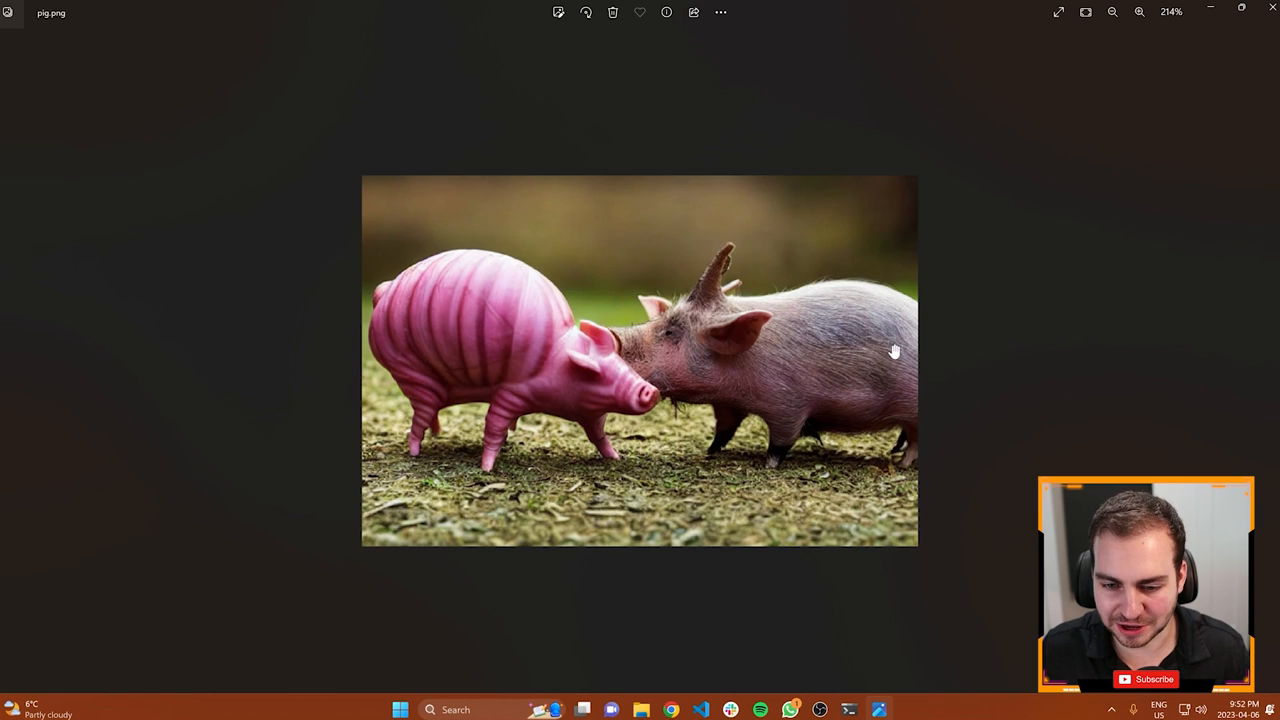
mouse_move(384, 392)
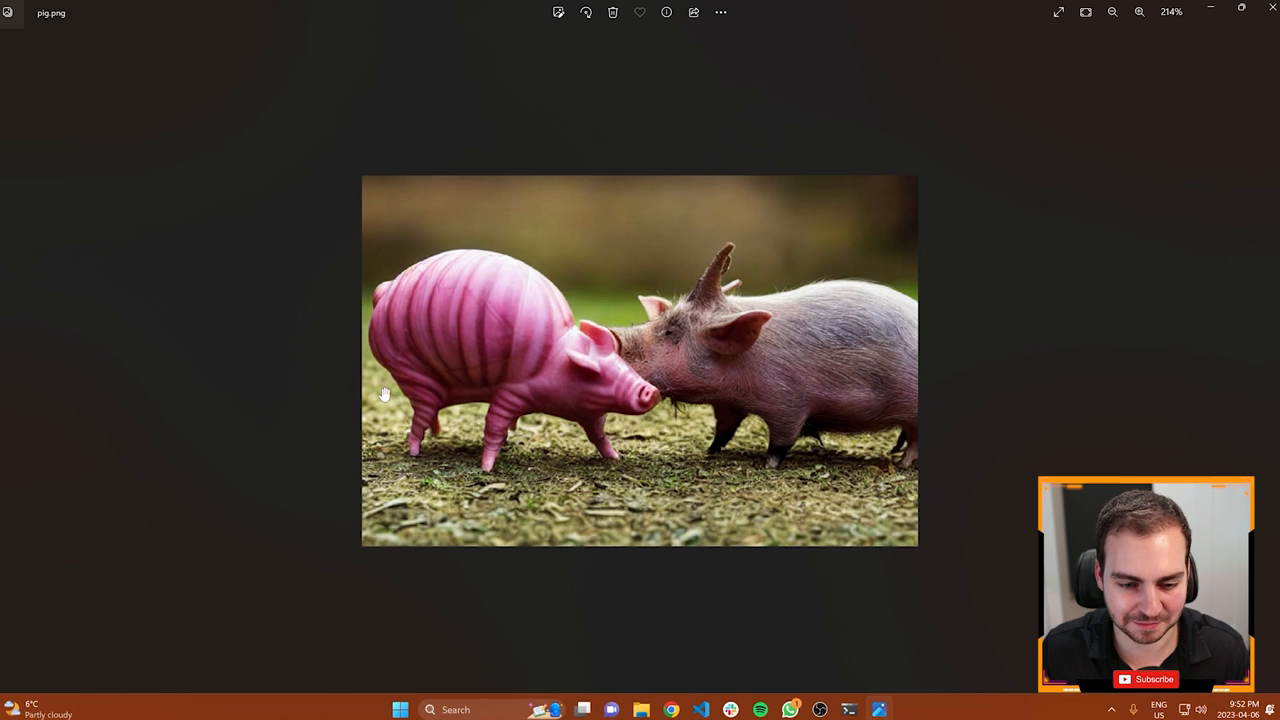
mouse_move(668, 344)
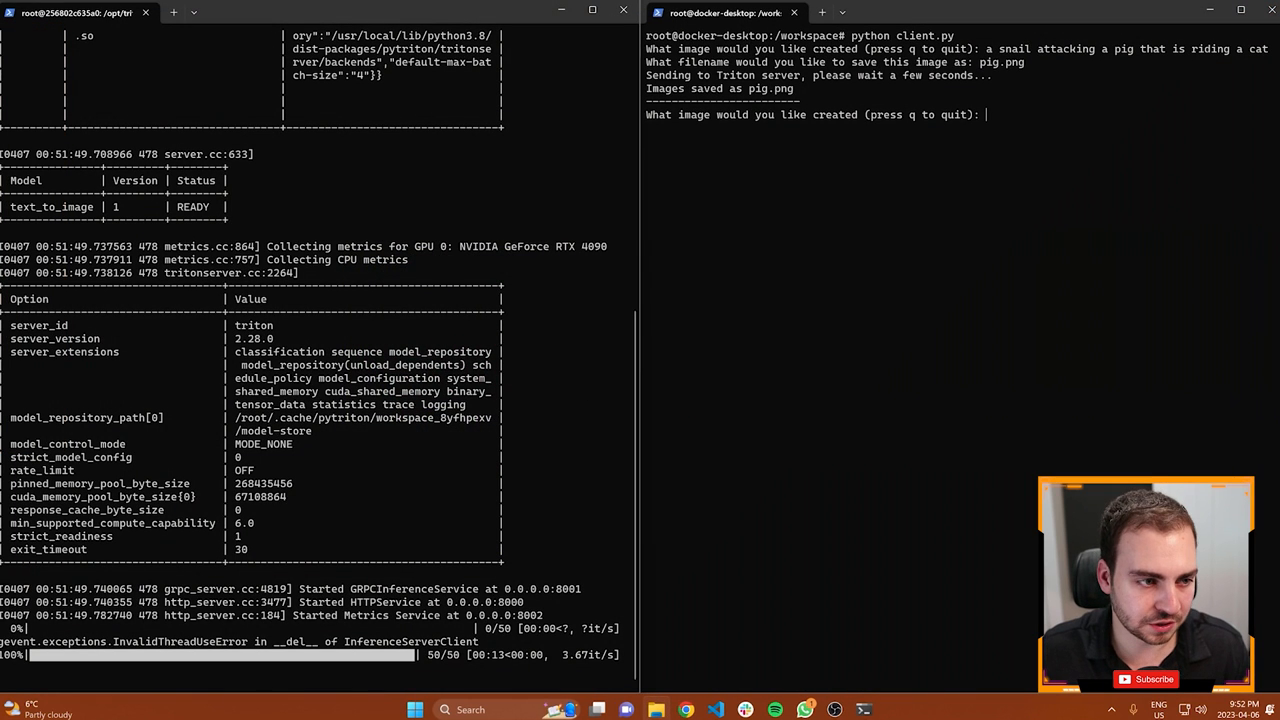
mouse_move(680, 264)
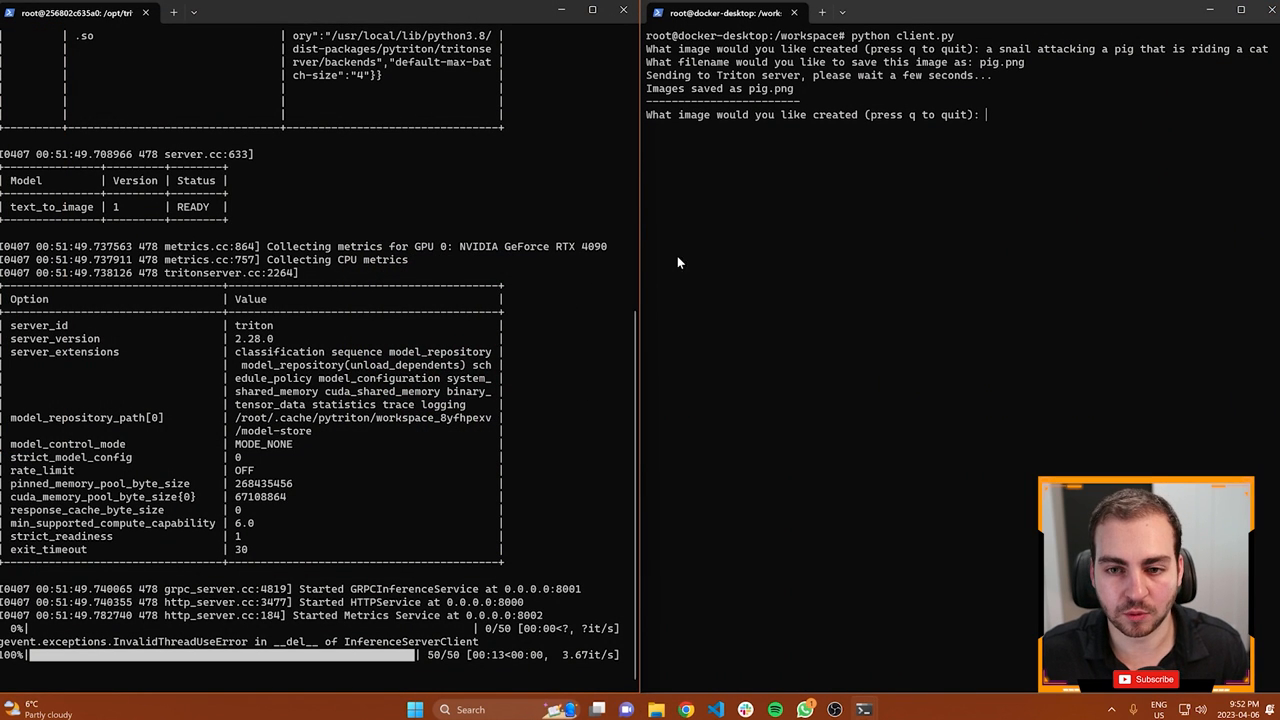
mouse_move(916, 244)
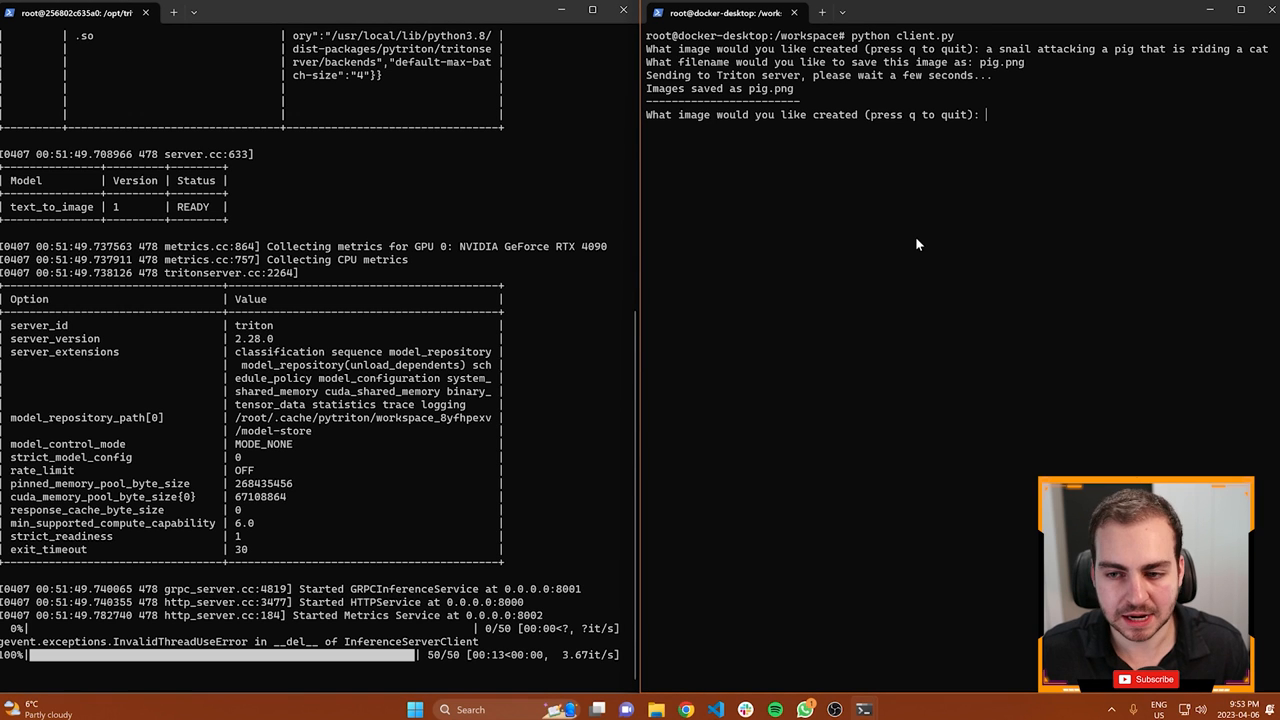
Quit the image-generation client with q
text(q)
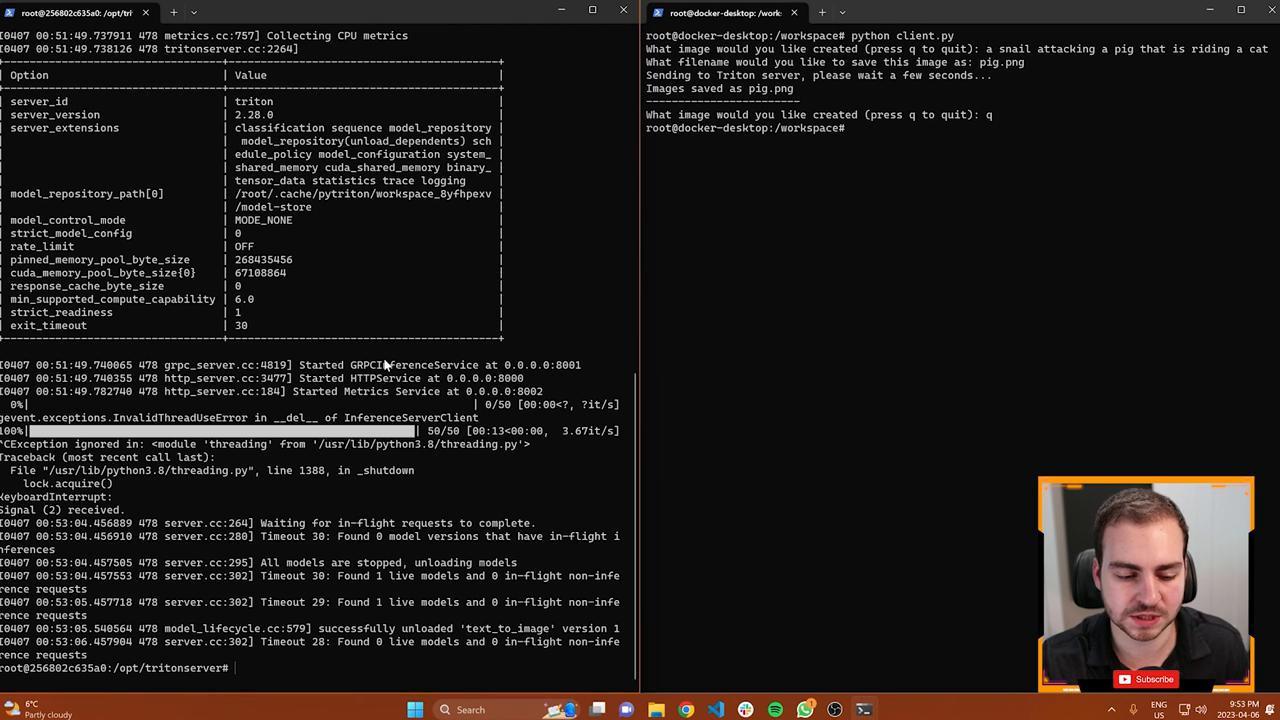
mouse_move(446, 344)
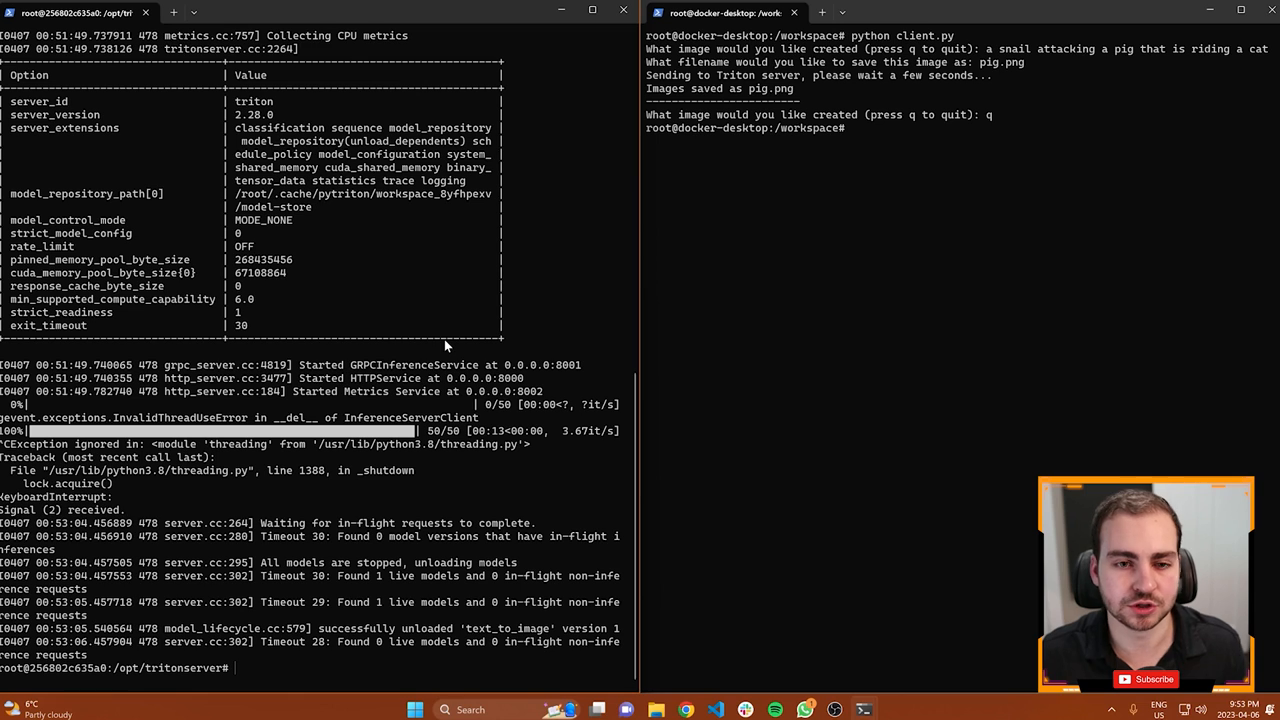
Exit the Triton Docker container back to the host shell
text(exit)
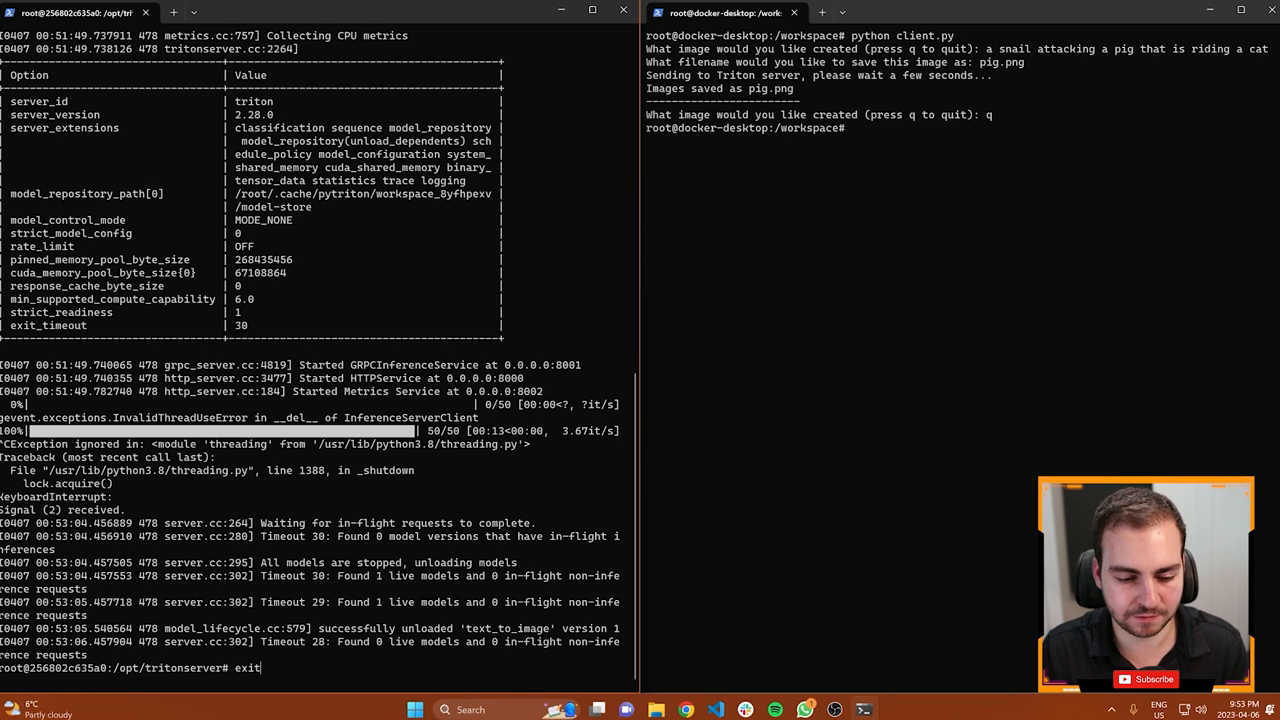
key(Return)
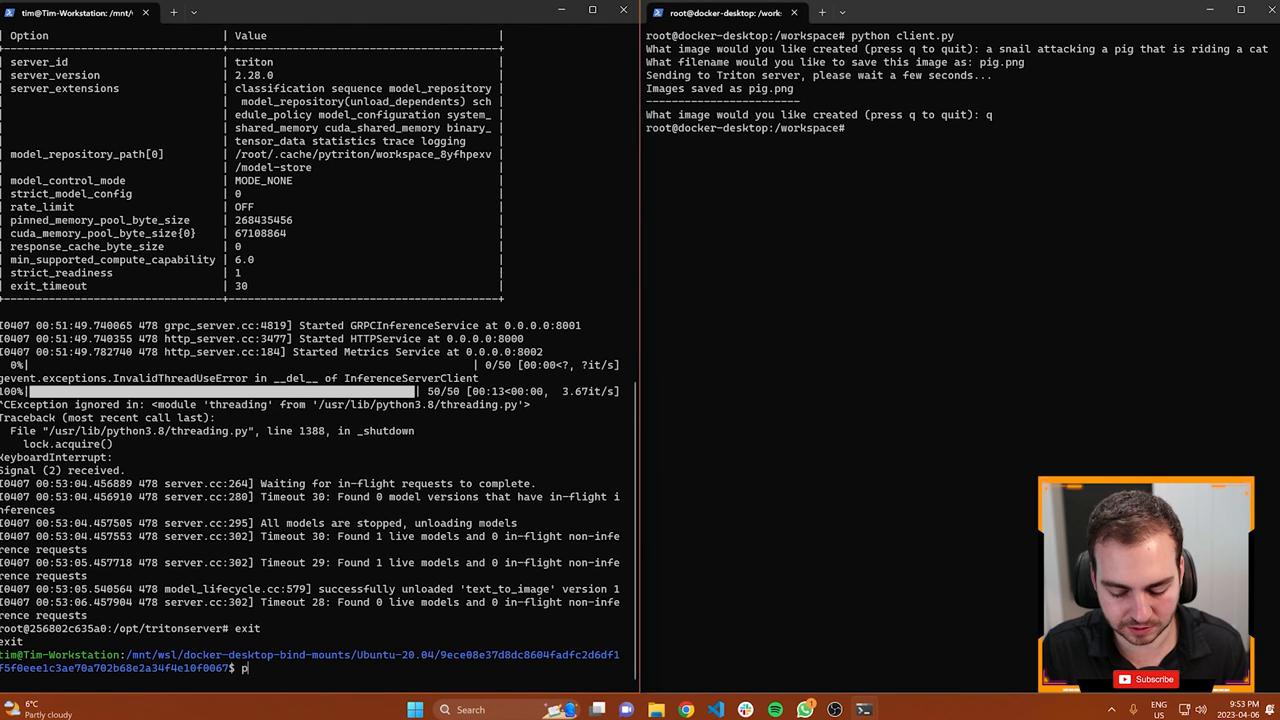
Start typing the 'pip install nvidia-pytriton' command at the host prompt
text(pip install)
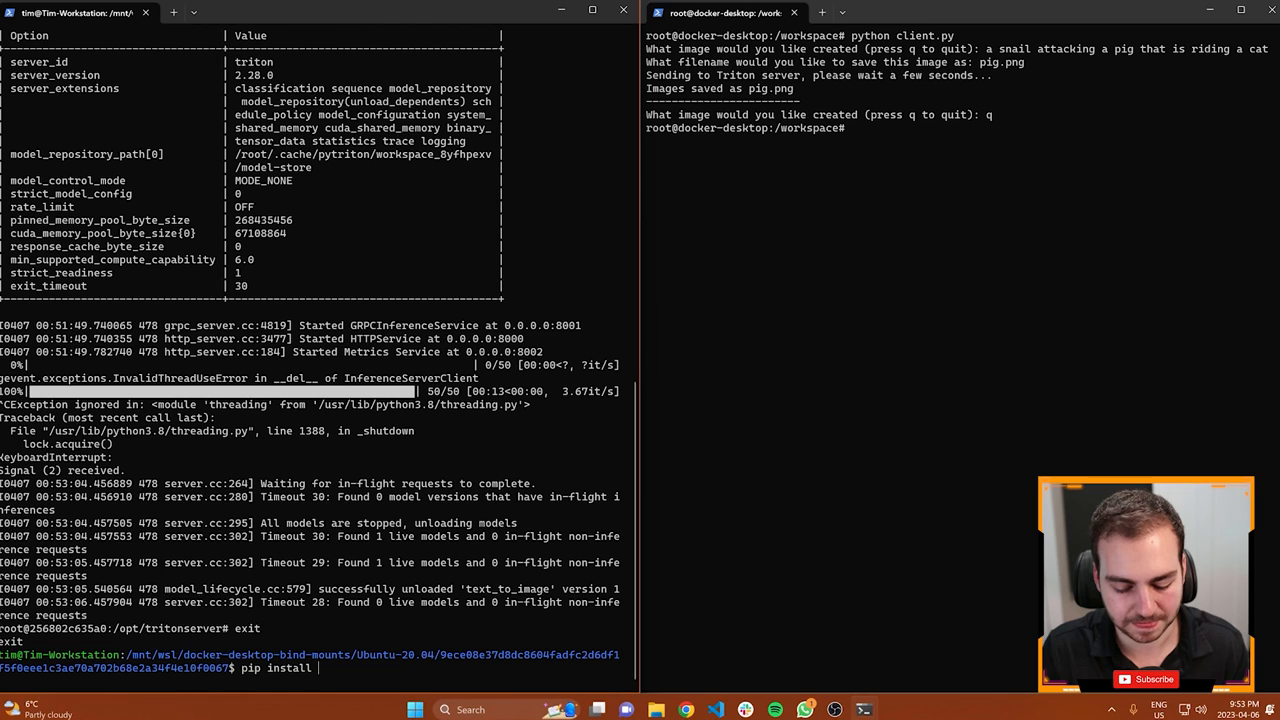
text(p)
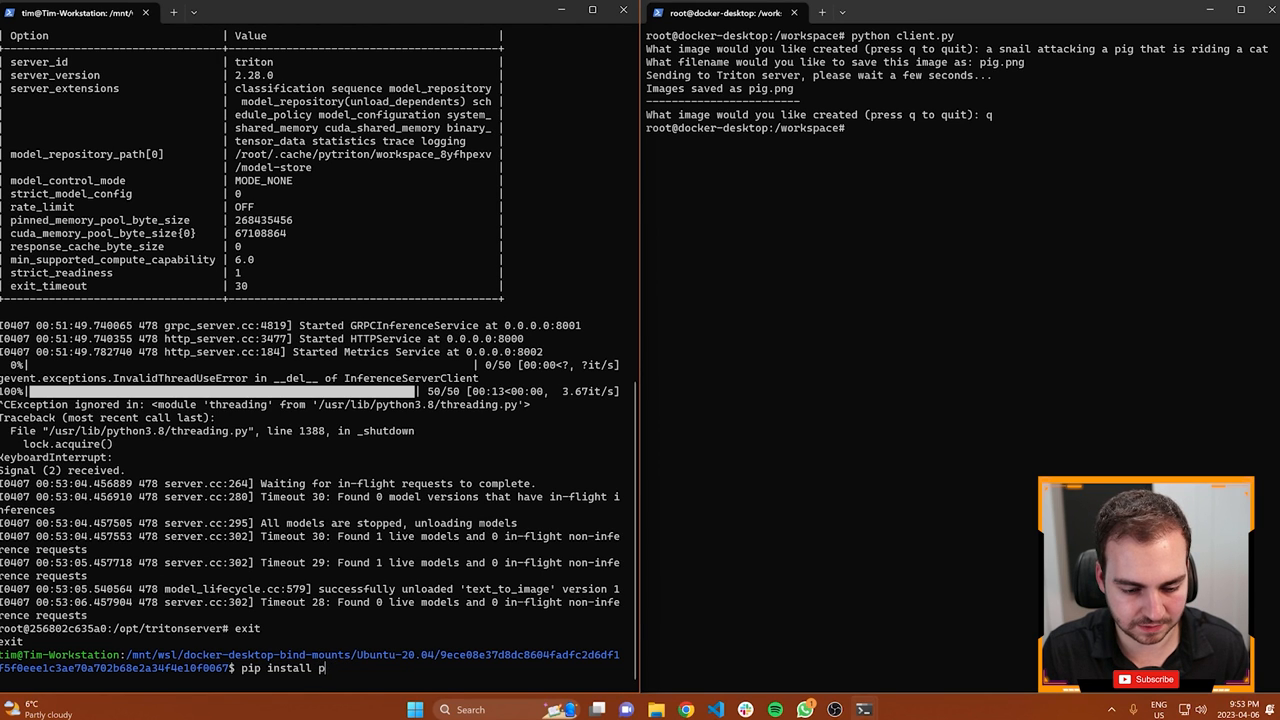
text(nvidia)
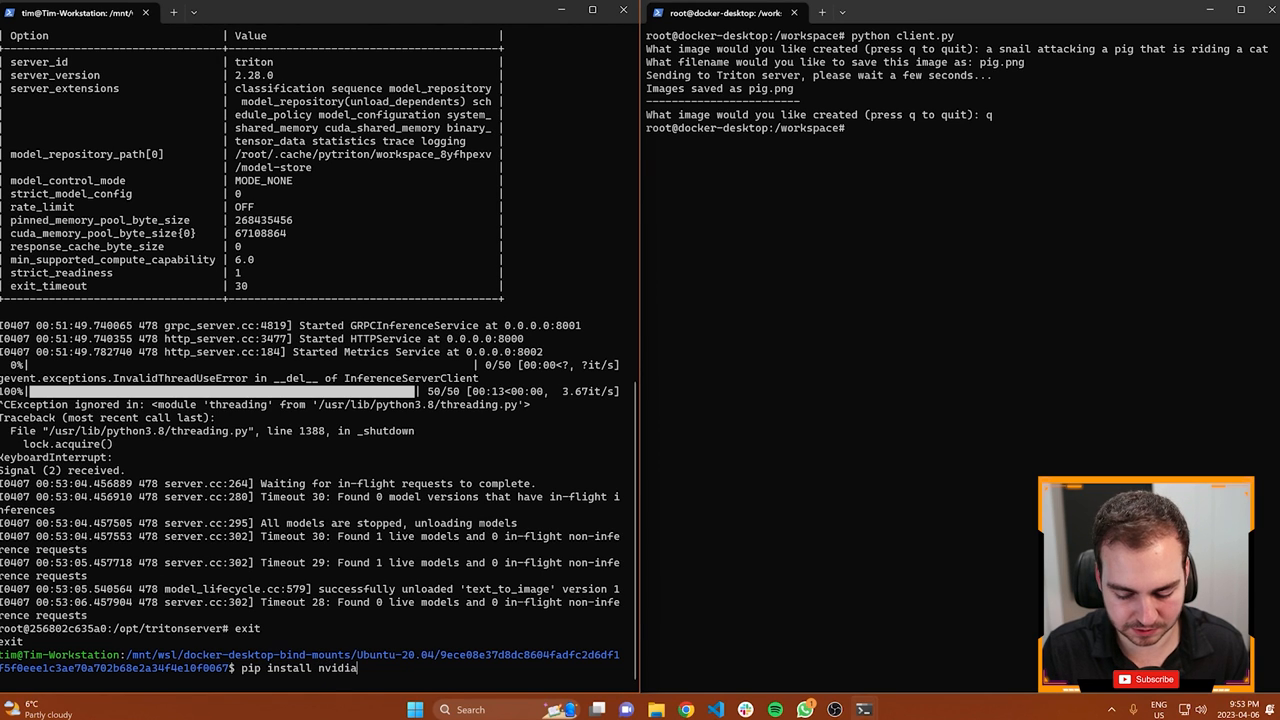
text(-pytriton)
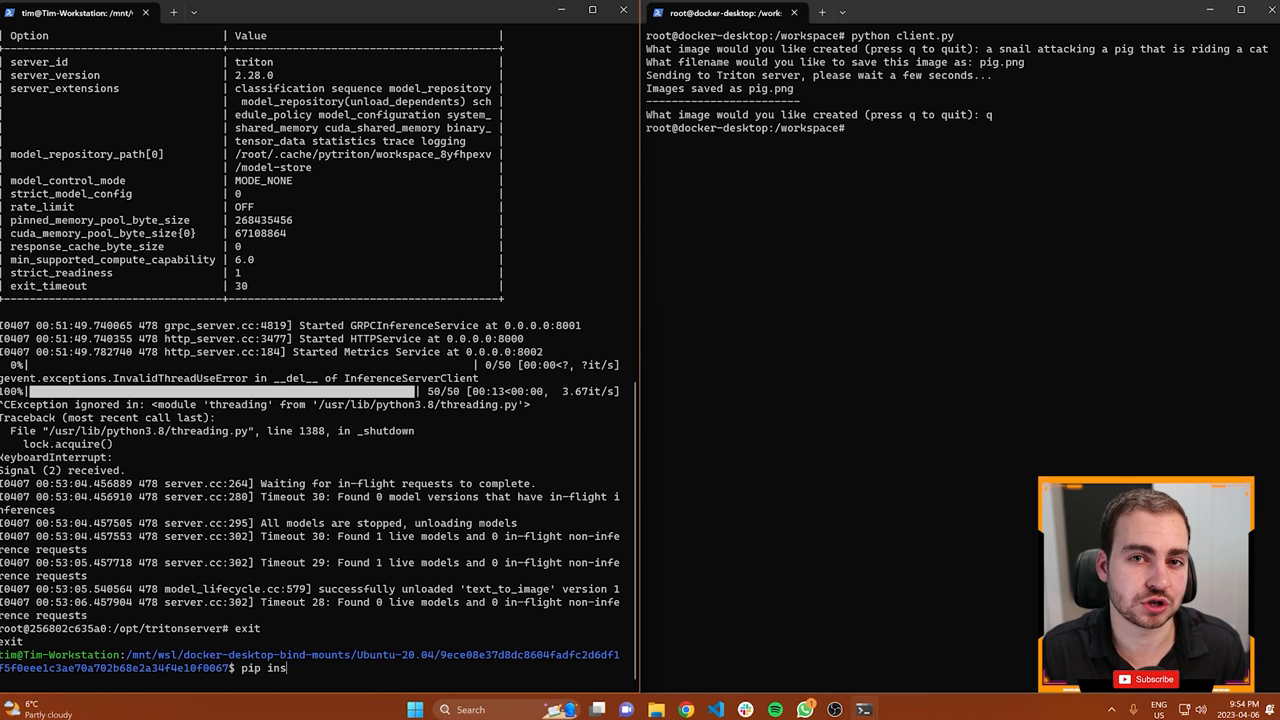
Discard the half-typed pip install command with Ctrl+C, leaving an empty prompt
key(ctrl+c)
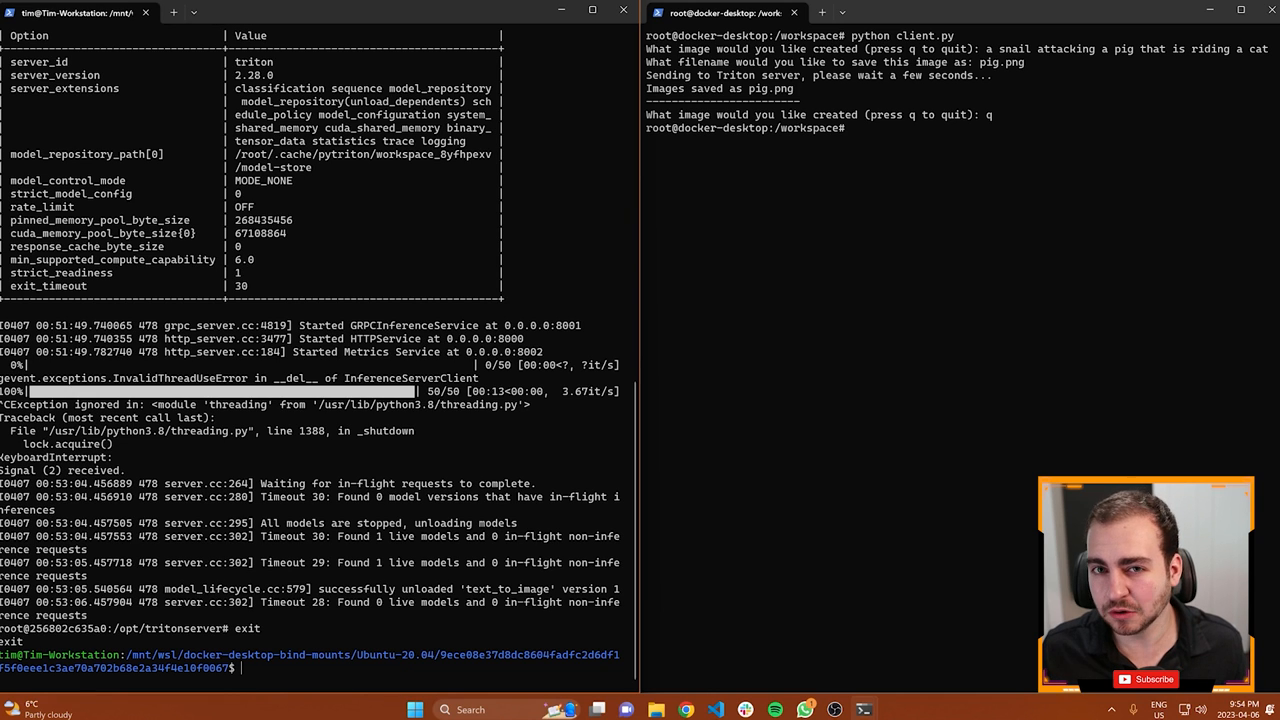
mouse_move(458, 278)
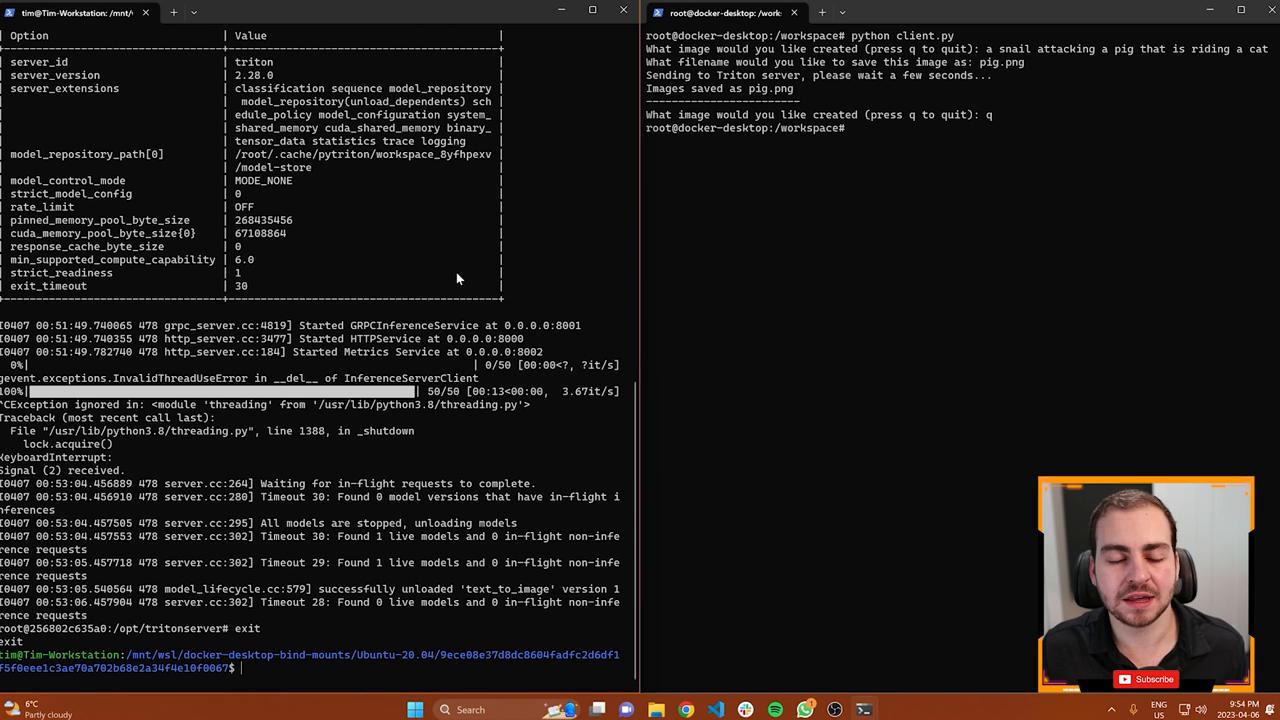
mouse_move(442, 298)
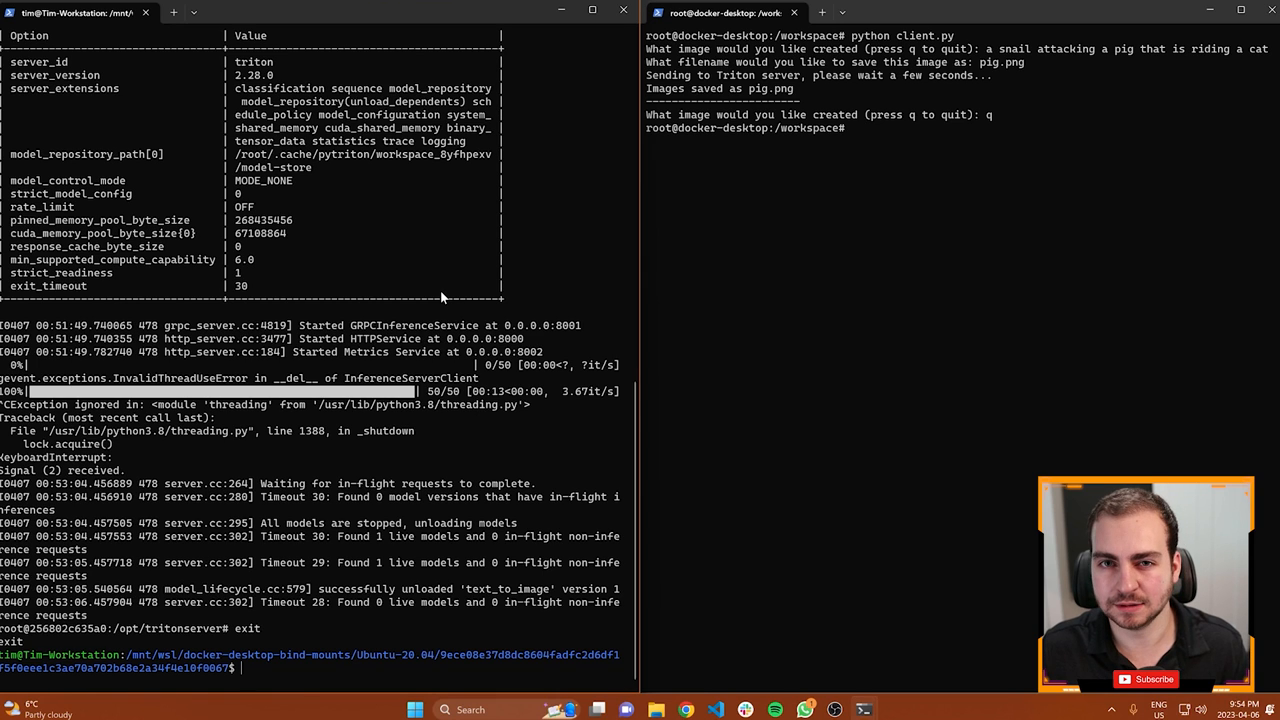
mouse_move(410, 324)
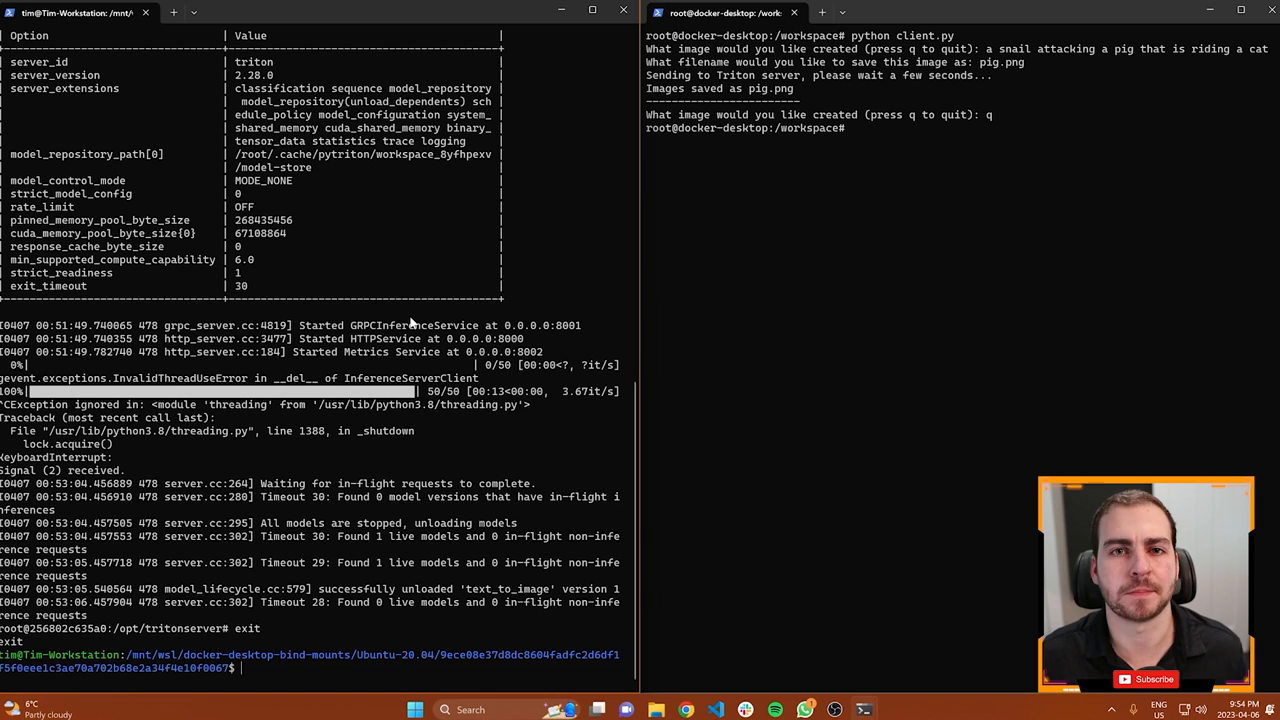
text(d)
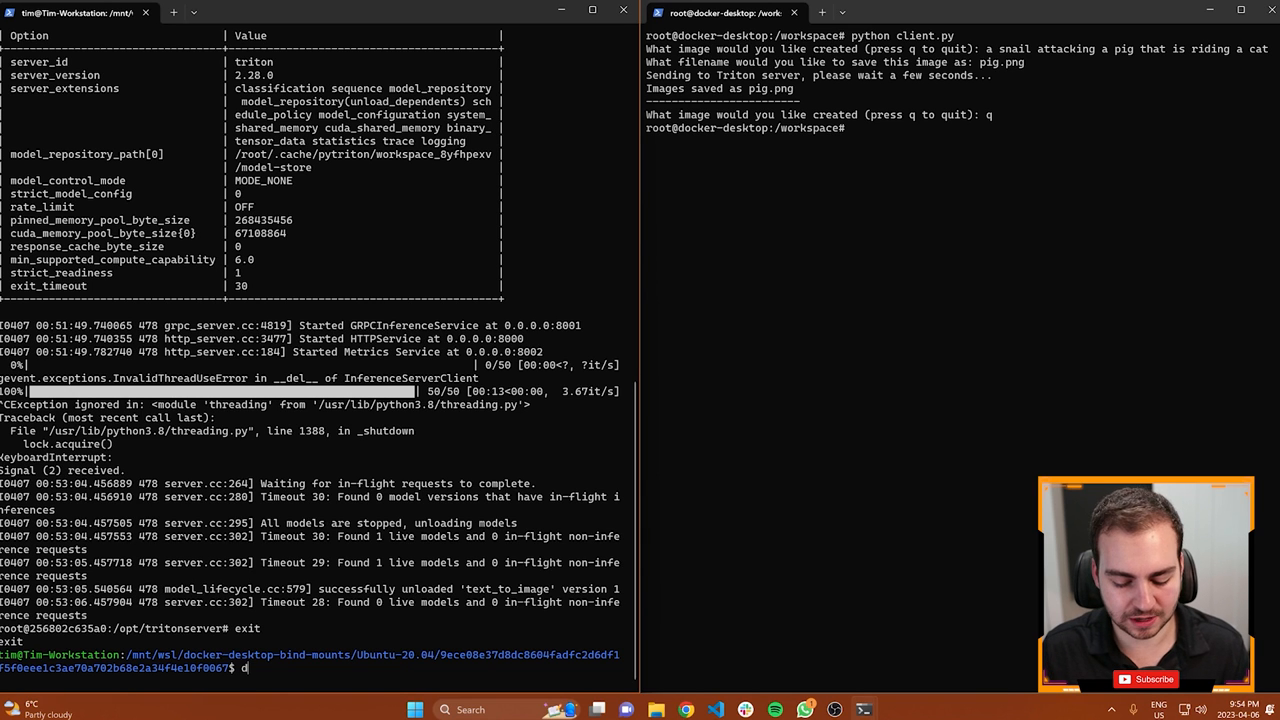